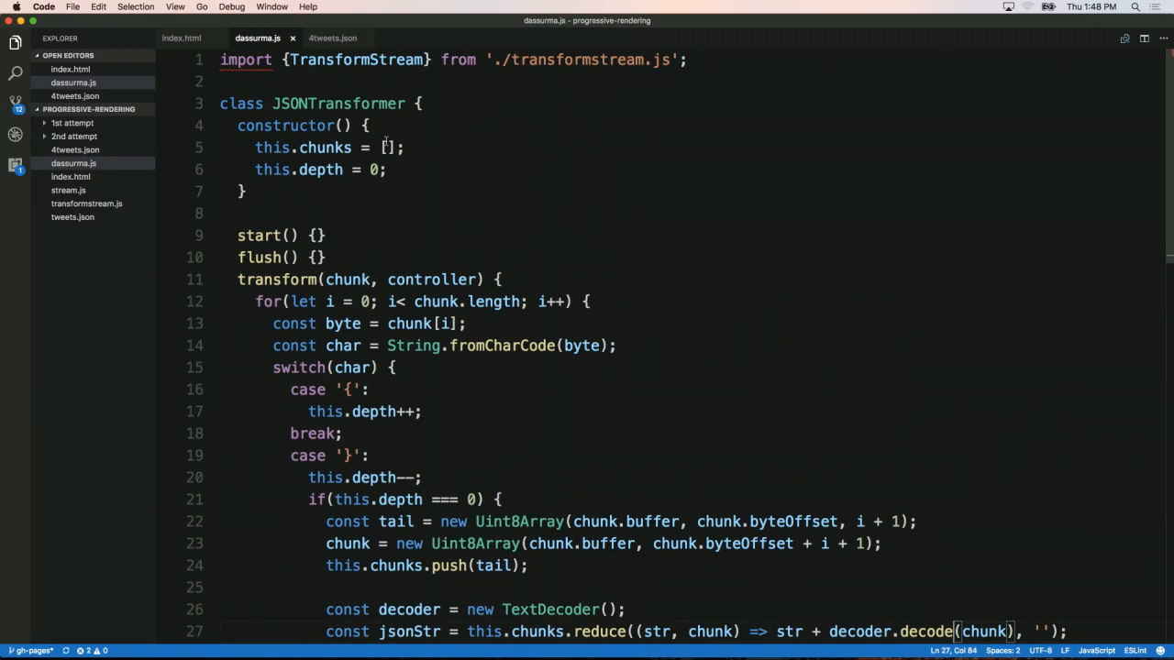
Add a '"' case toggling this.inString and skip '{' counting while inside a string.
text(thi.)
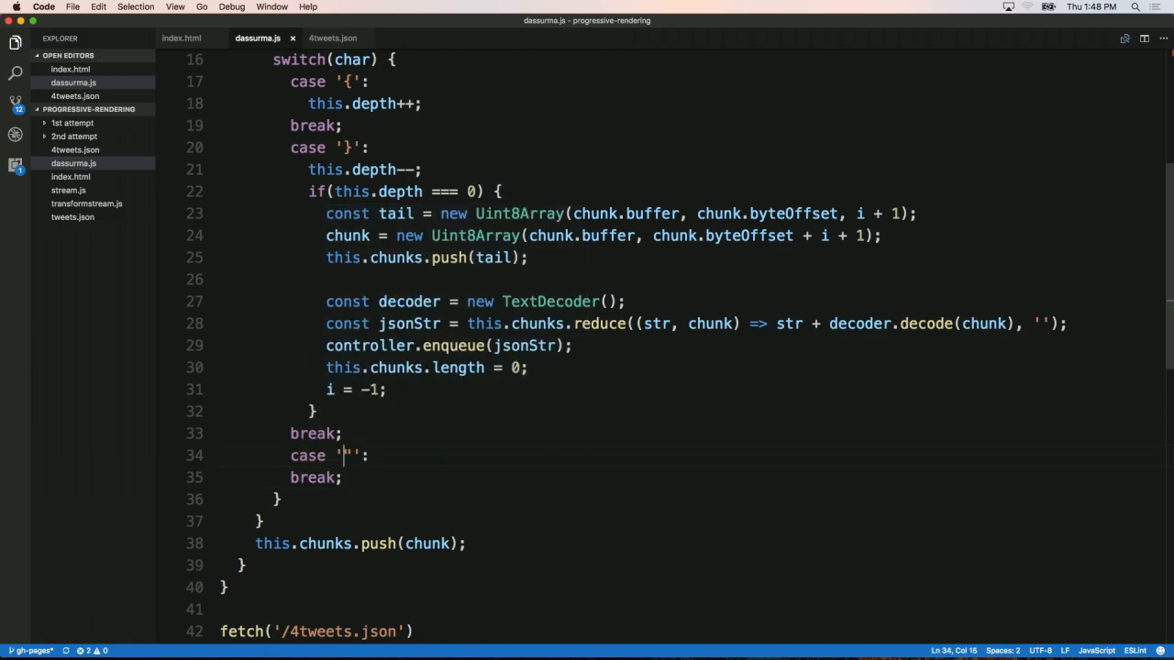
text(this.inS)
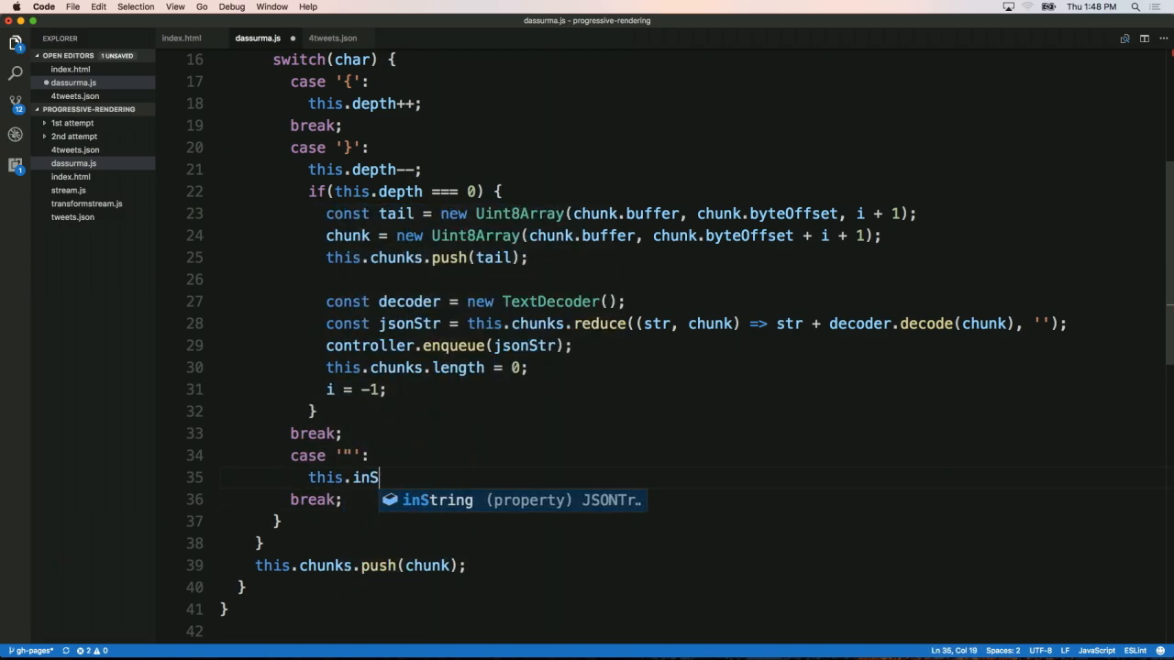
text(tring = !this.inString;)
text(if(this.inString) continue;)
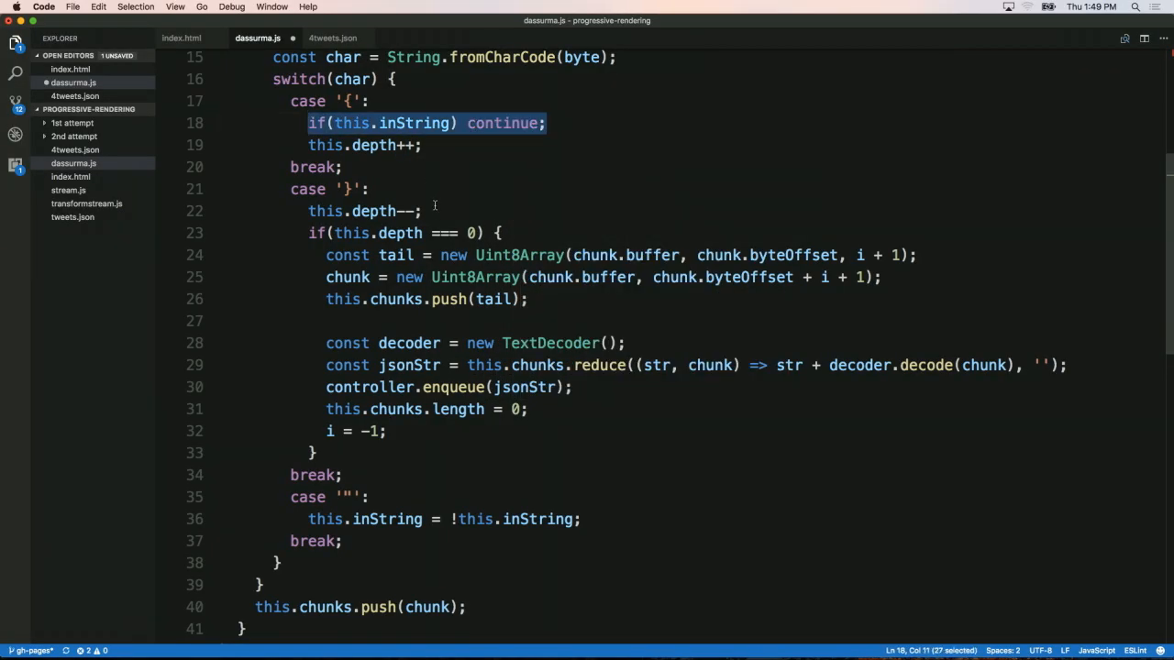
text(\)
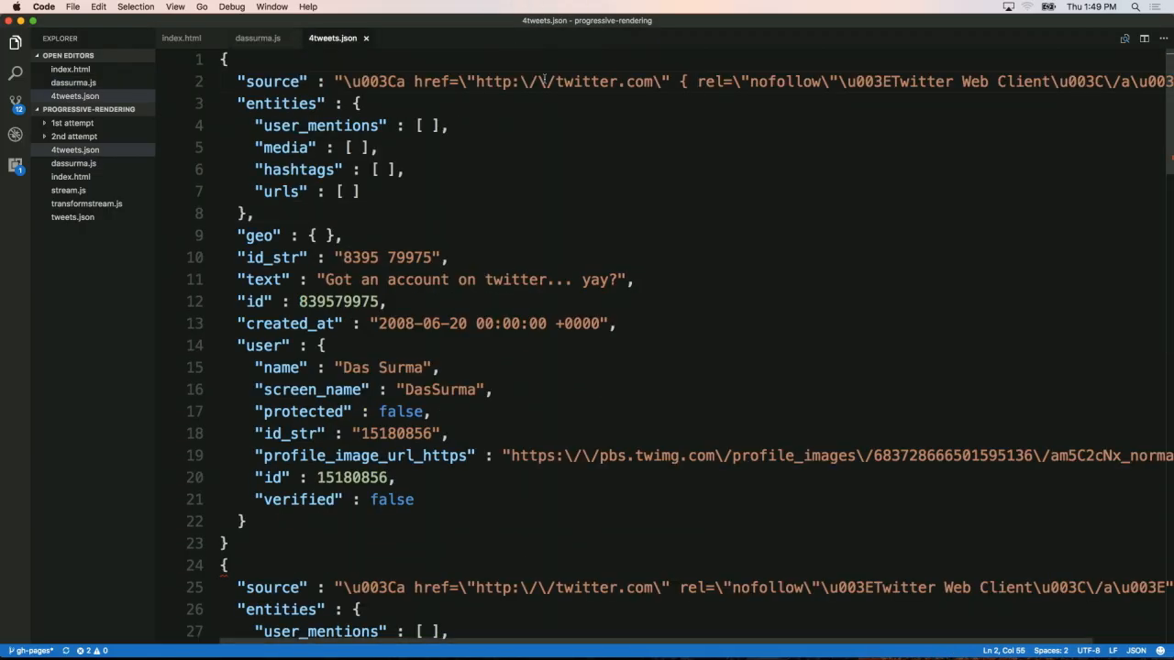
Skip '}' inside strings, add a backslash case setting this.skipNext, and honour skipNext in the loop.
text(\")
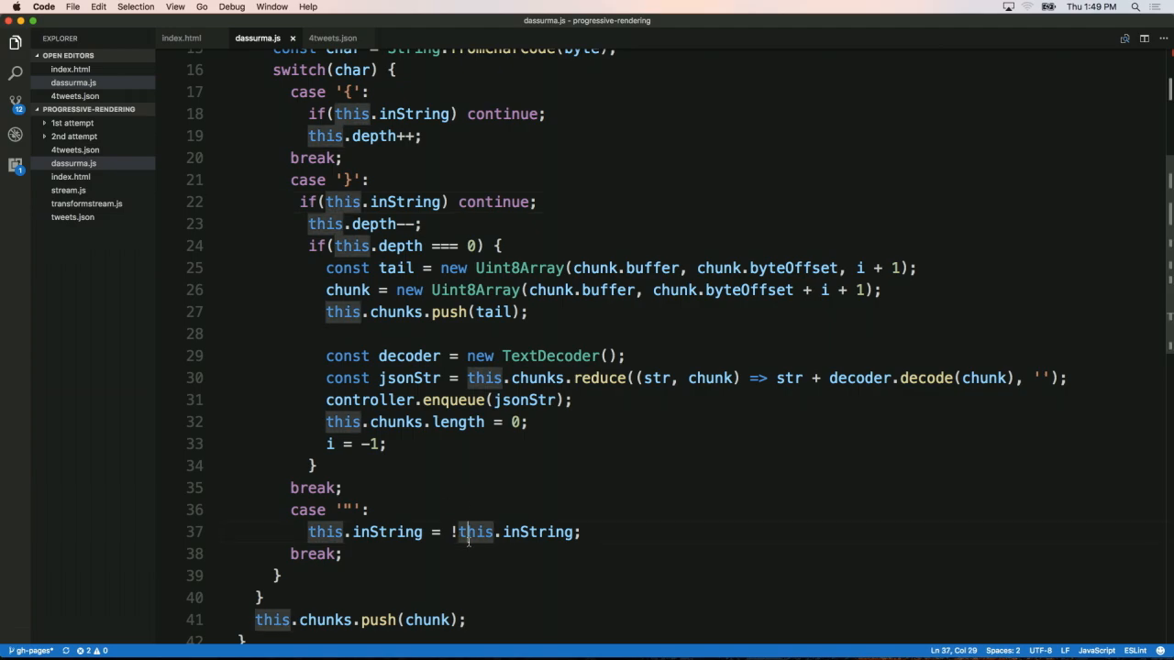
text(case '')
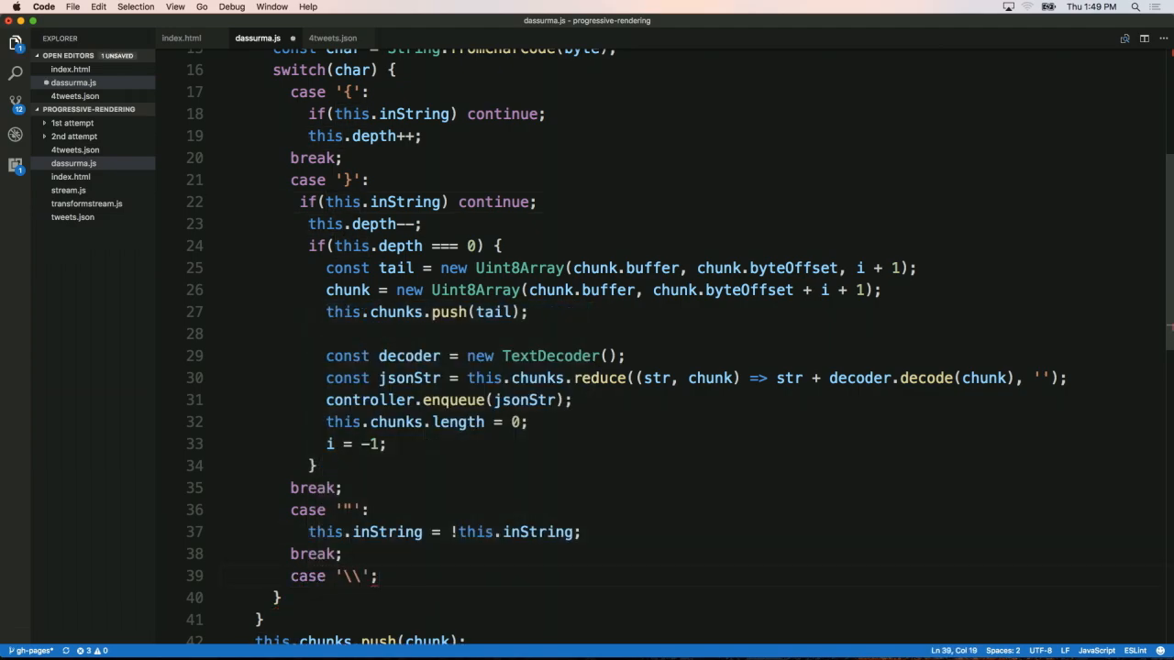
text(brea)
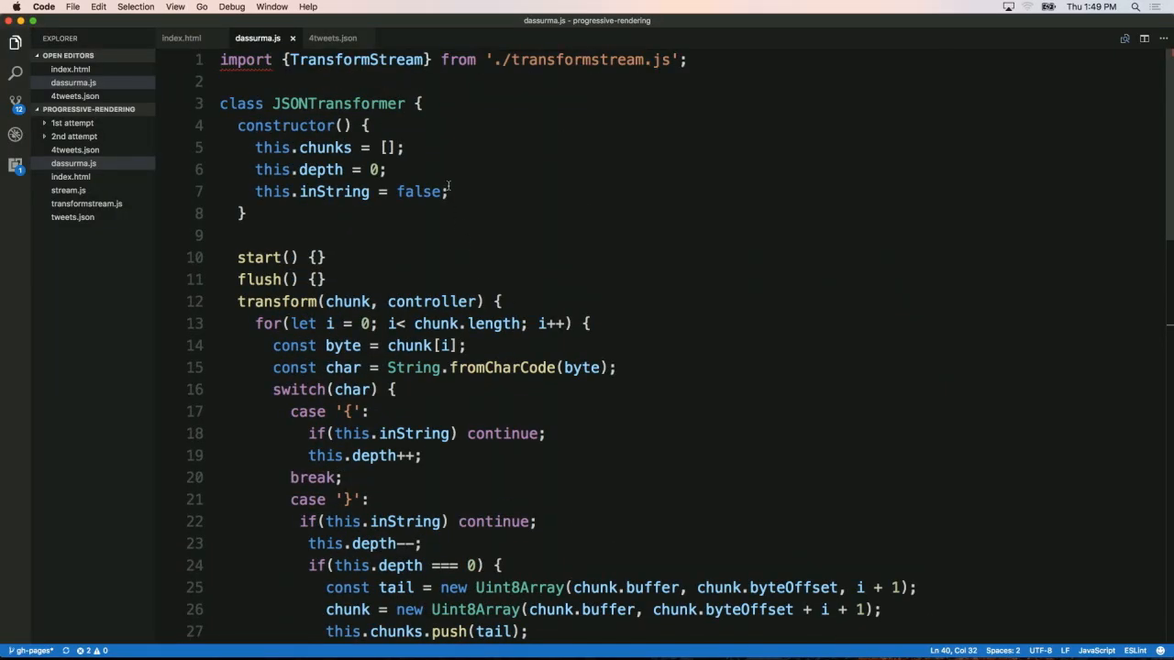
text(this.skipNext = false;)
text(continue;)
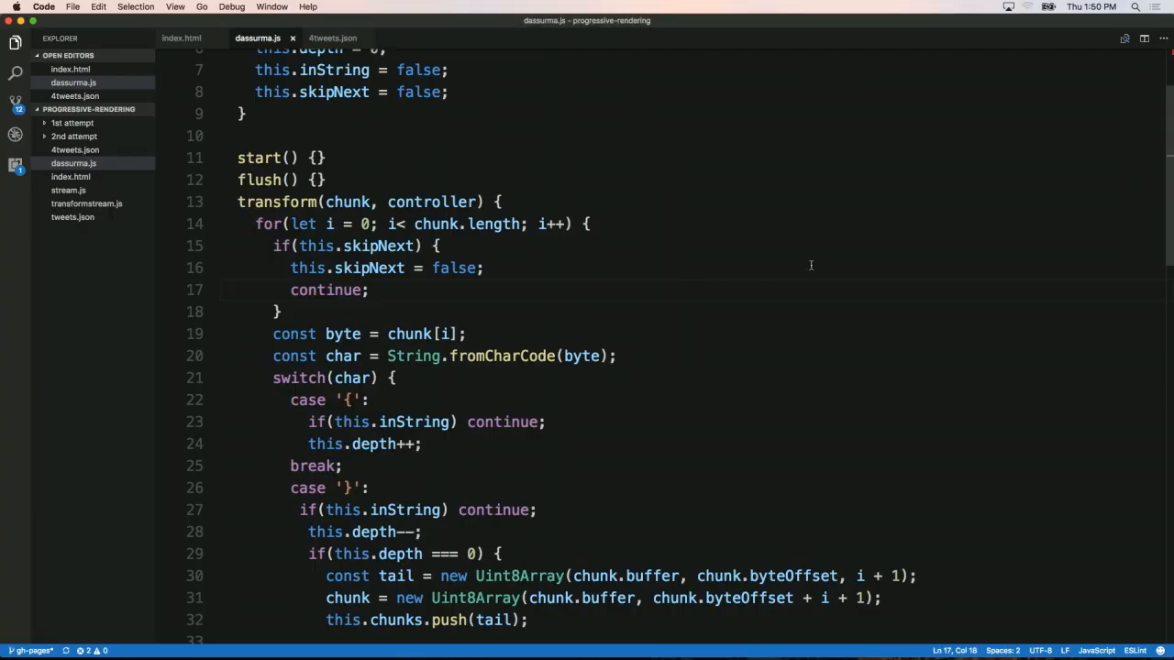
scroll(down, 3)
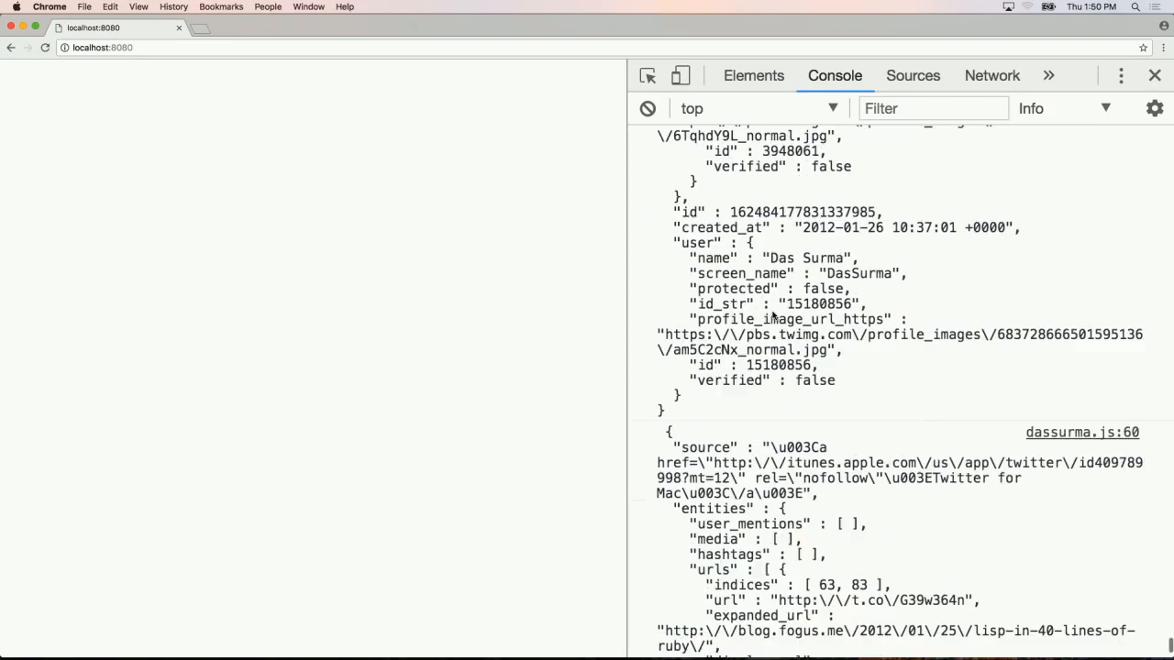
scroll(down, 3)
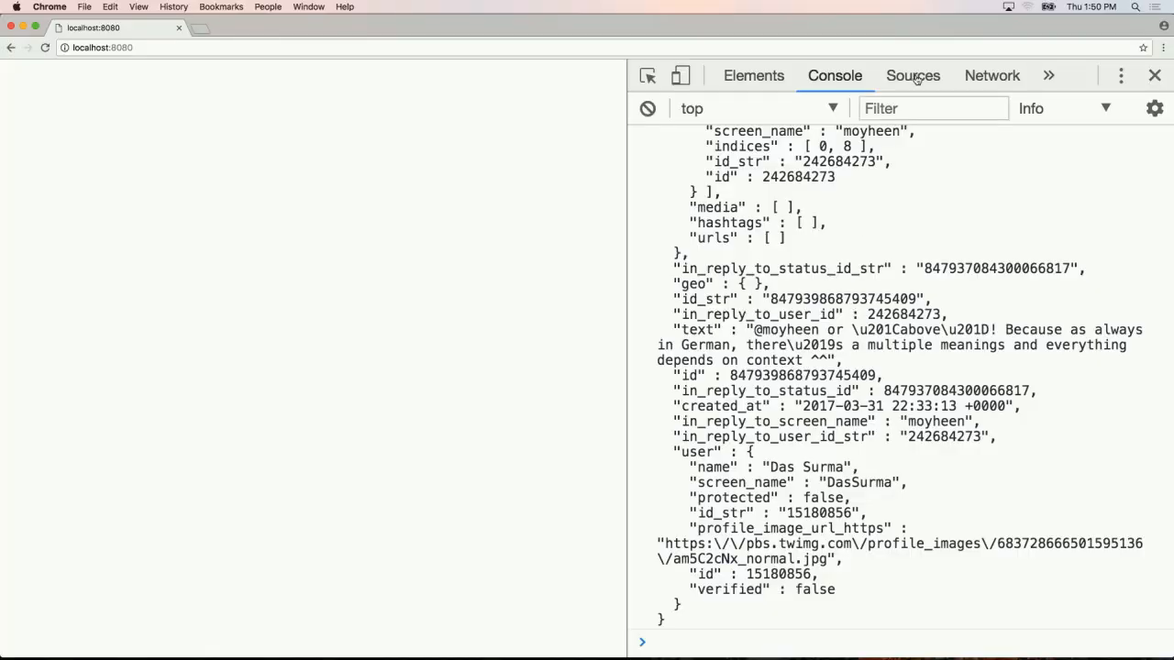
click(991, 75)
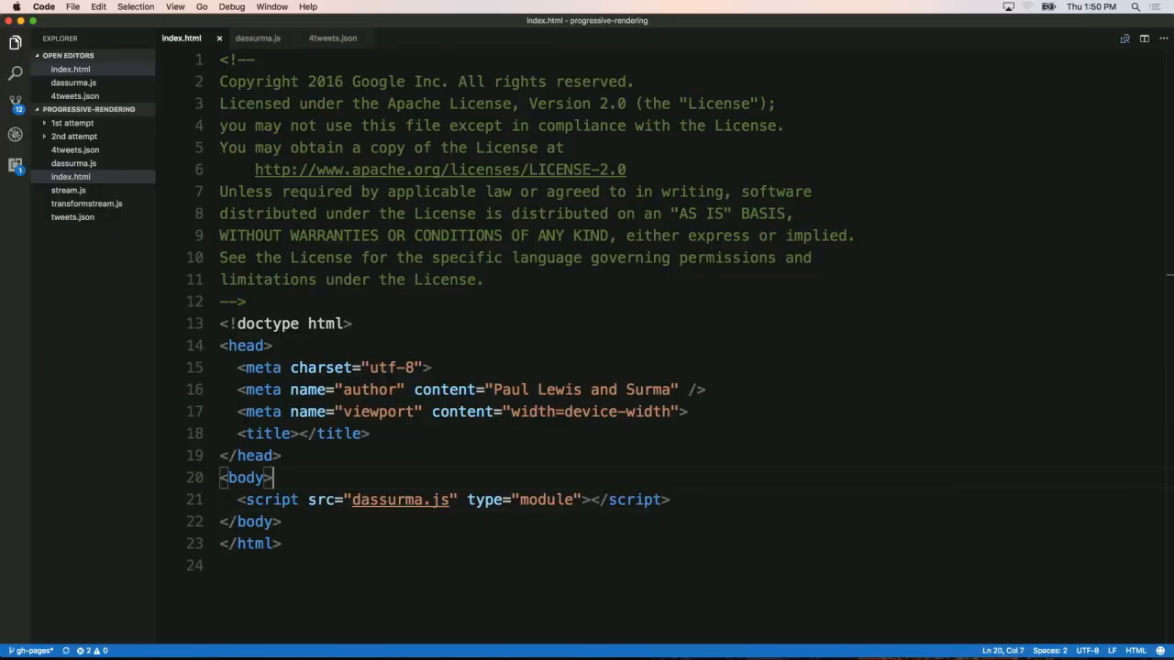
Add <sc-dial></sc-dial> and <script src="aerotwist.js"> to index.html, then begin aerotwist.js with the jsce snippet.
text(<script src="aerotwist.js"></)
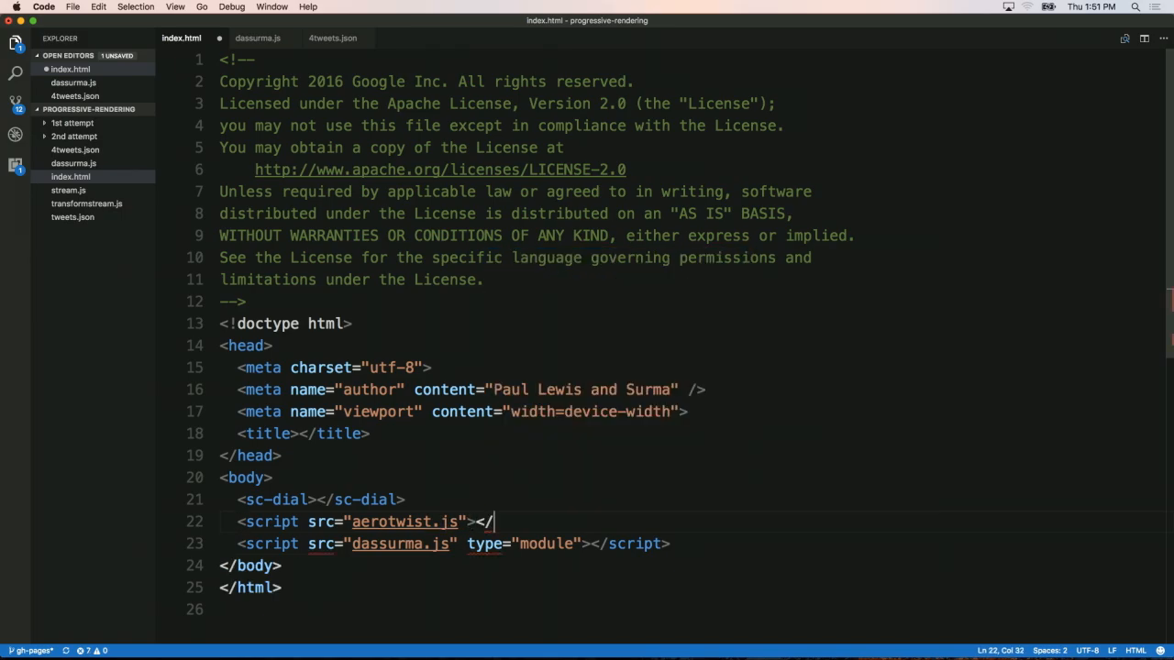
text(script>)
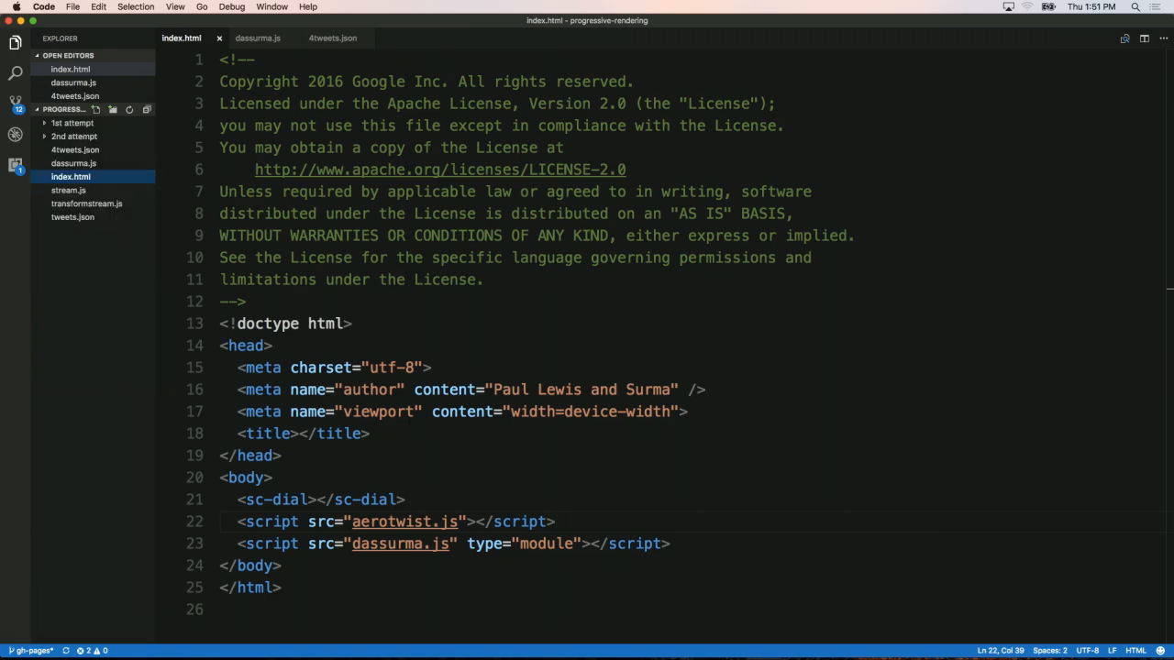
text(jsce)
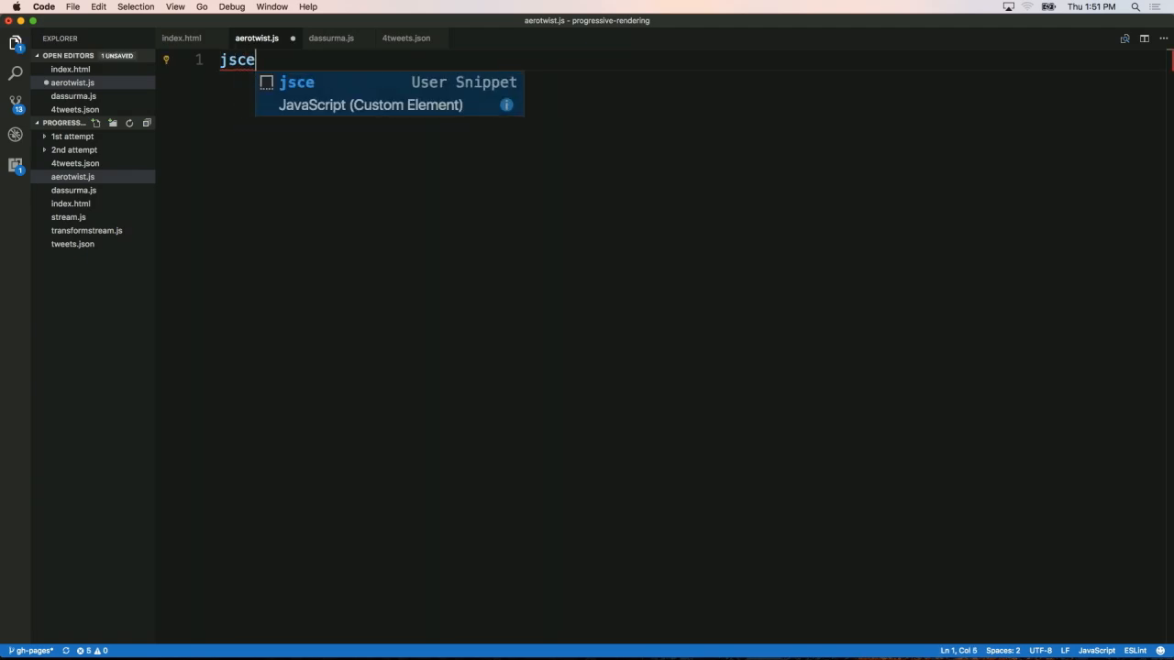
Expand the custom-element boilerplate and move the class above customElements.define.
key(Tab)
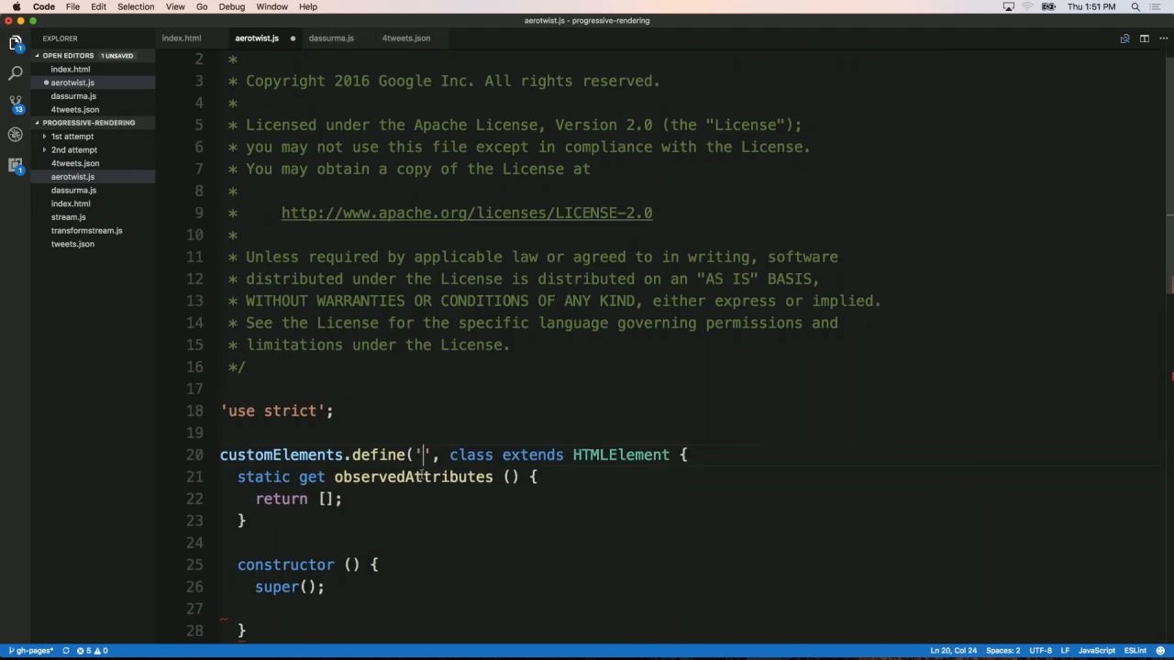
scroll(down, 3)
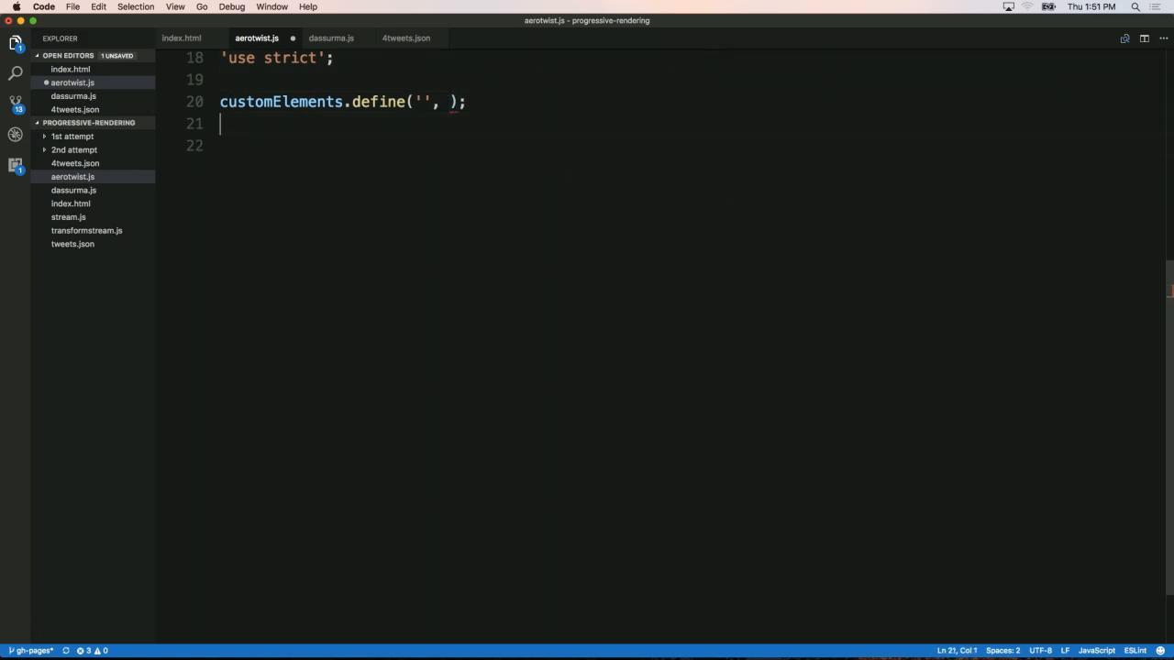
double_click(279, 102)
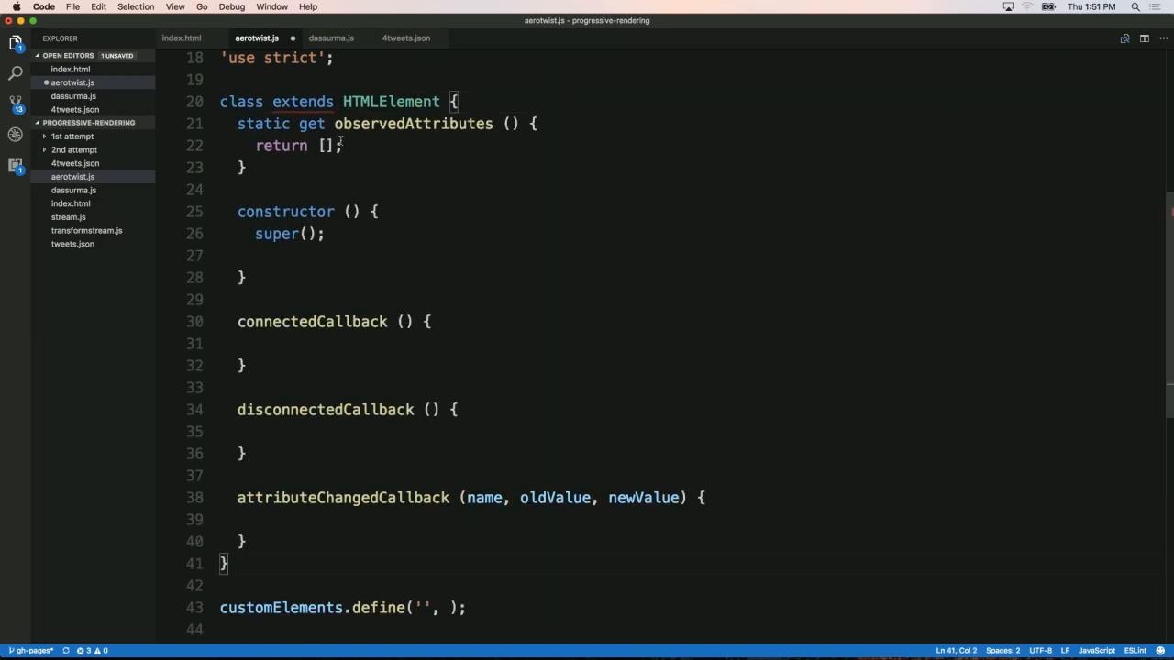
scroll(up, 3)
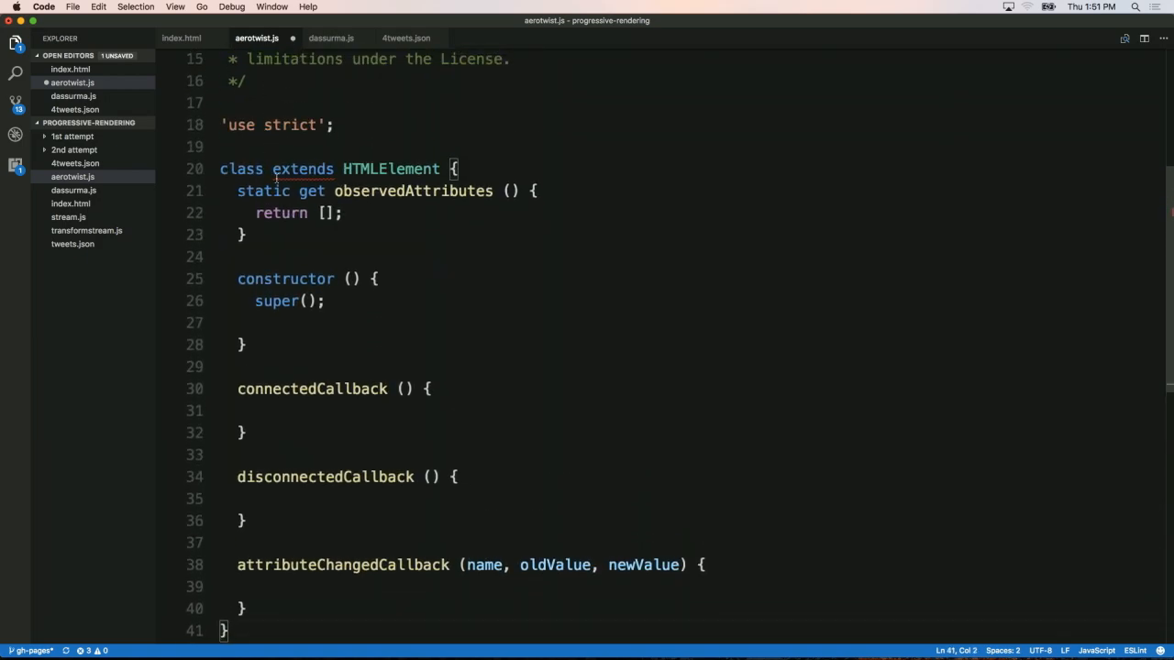
Name the class SCDial extending HTMLElement and register it as 'sc-dial'.
text(SCDI)
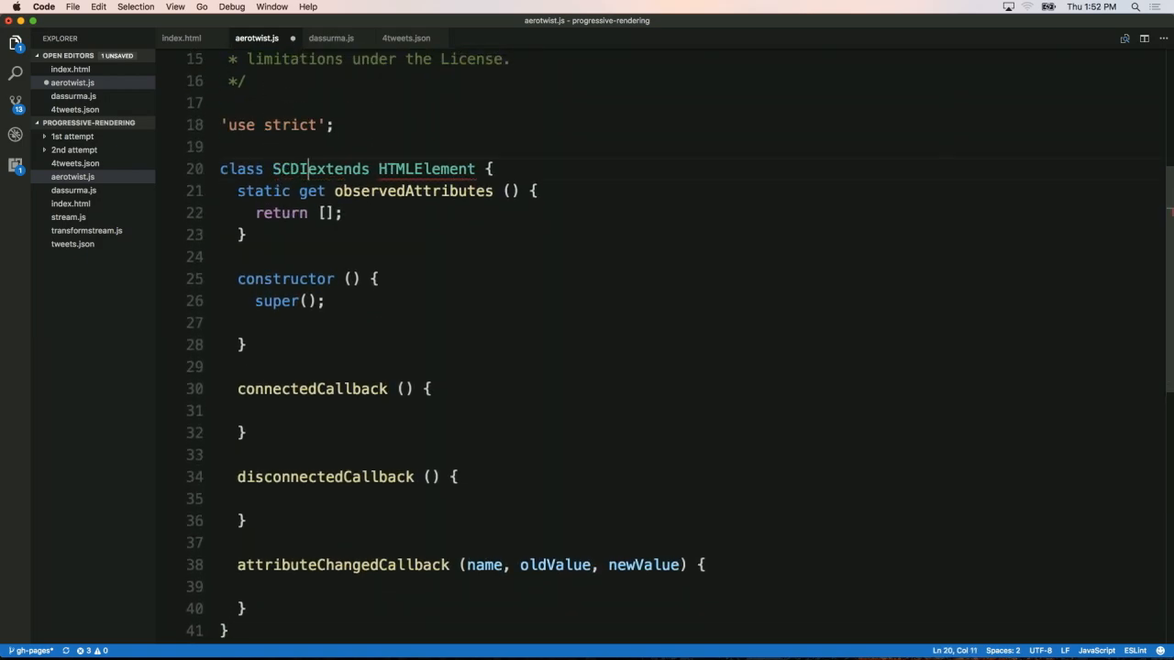
text(ial)
text(customElements.define('', );)
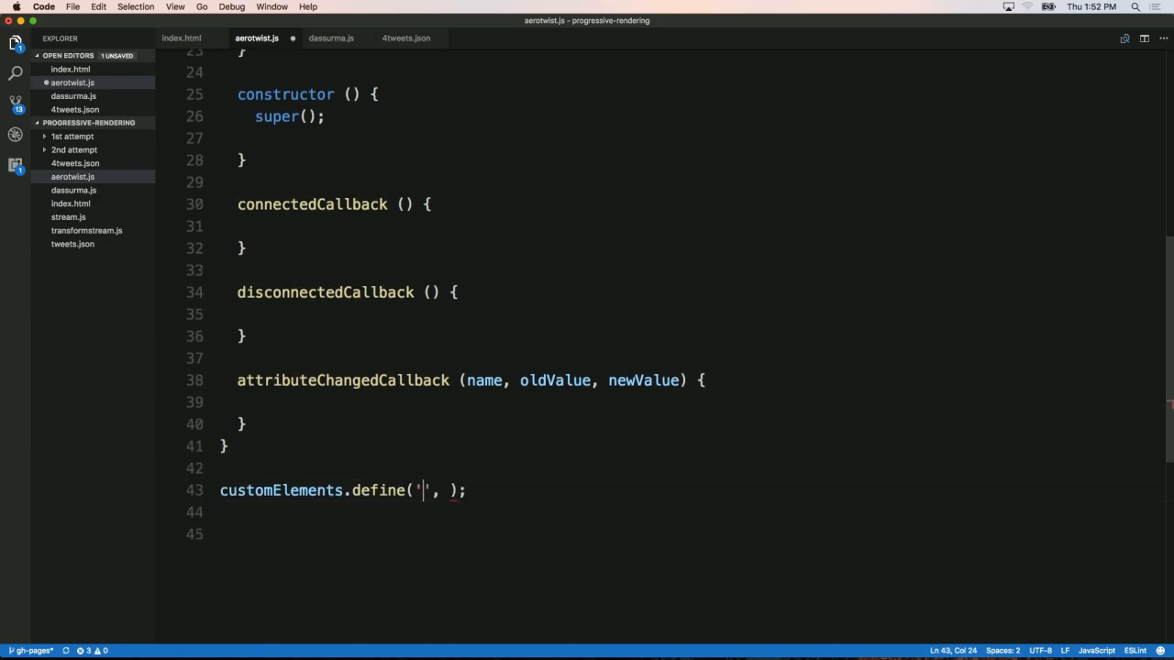
text(sc-dial)
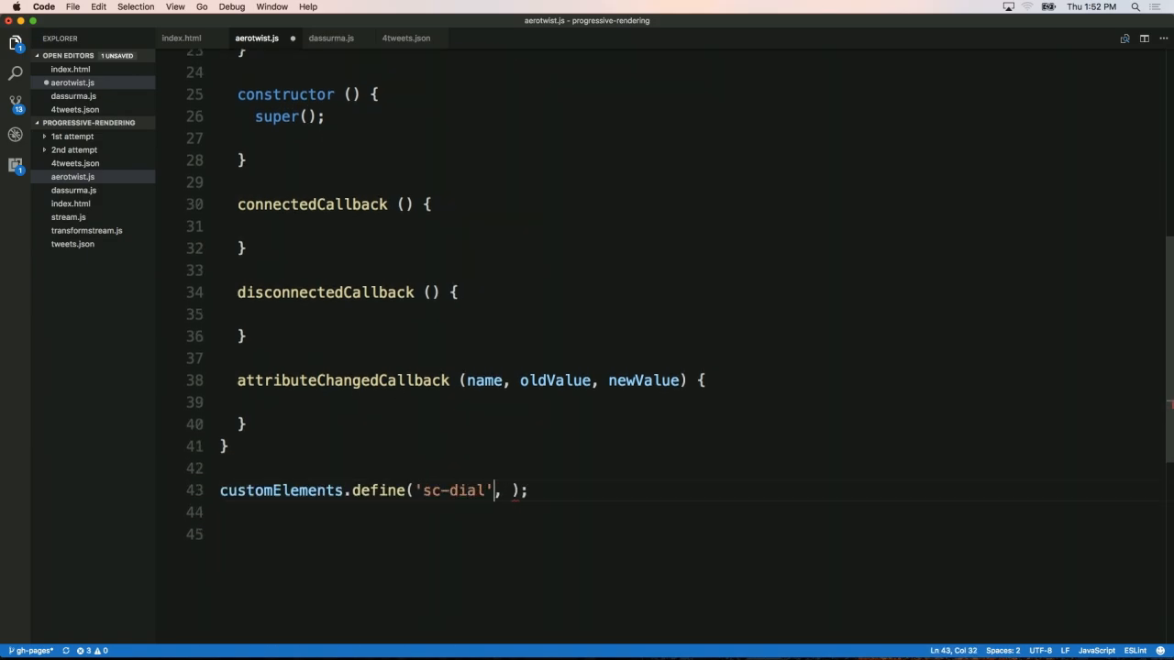
text(SCDI)
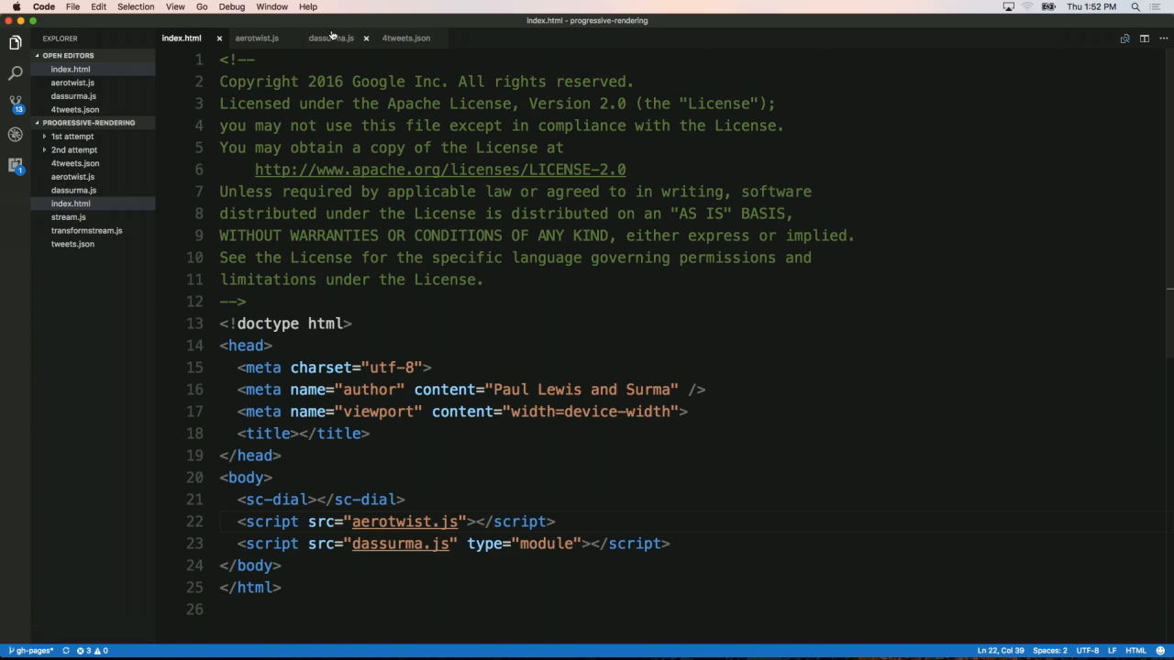
In the SCDial constructor create this._canvas via document.createElement('canvas') and get its '2d' context into this._ctx.
click(330, 36)
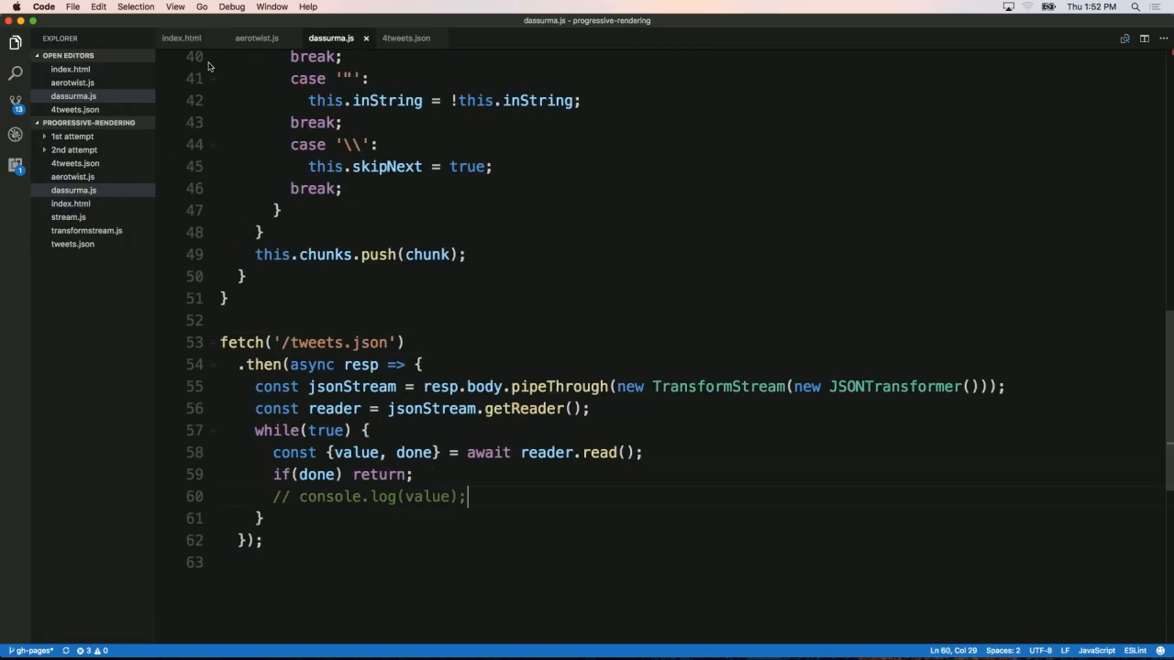
click(257, 37)
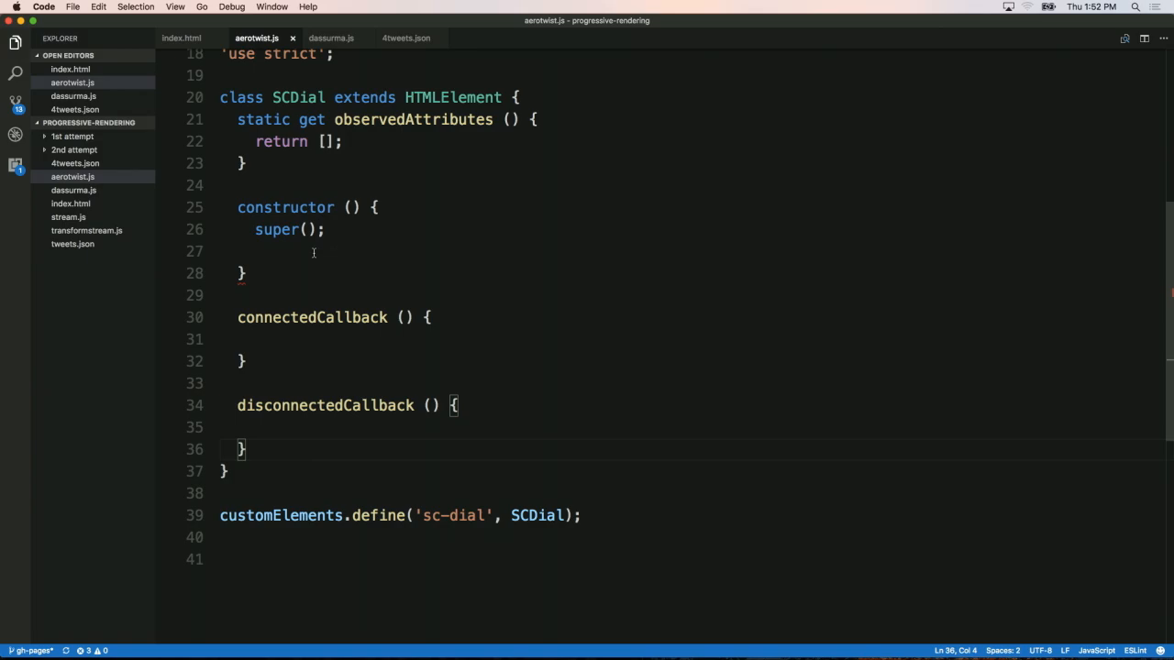
text(t)
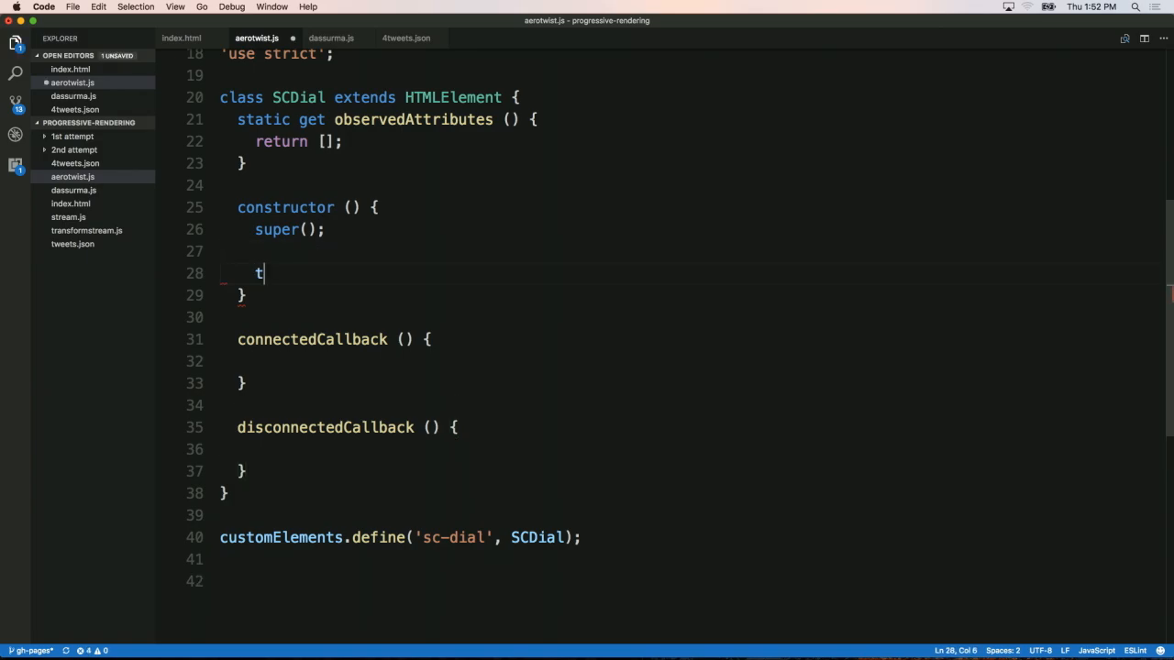
text(his._cav)
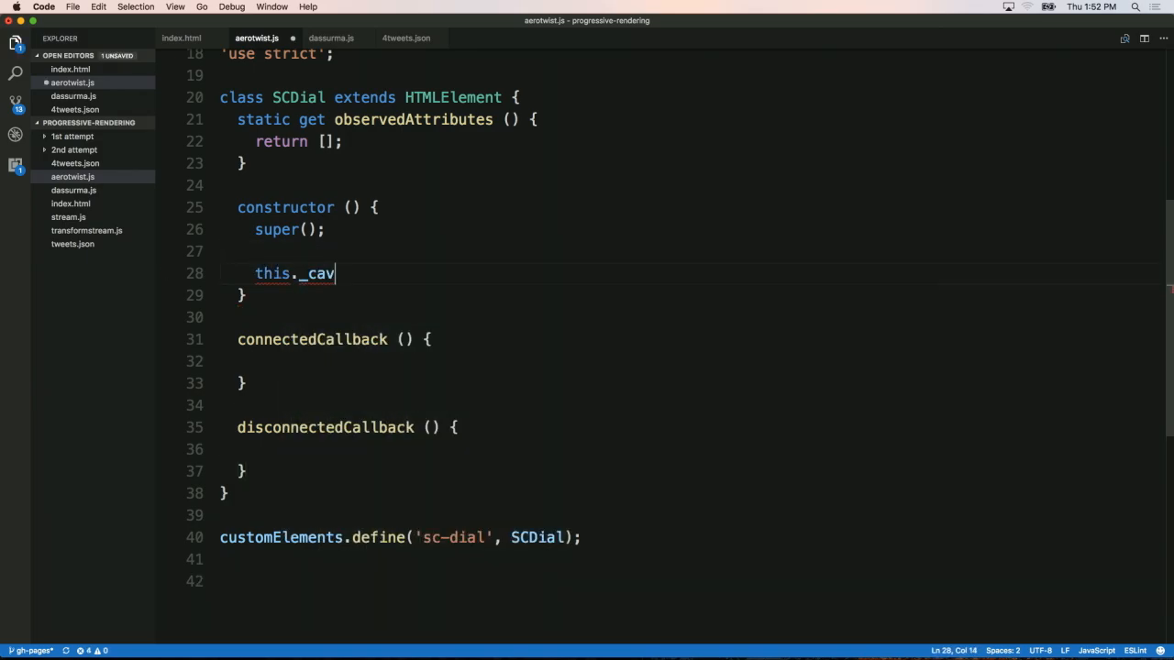
text(nvas = document.cer)
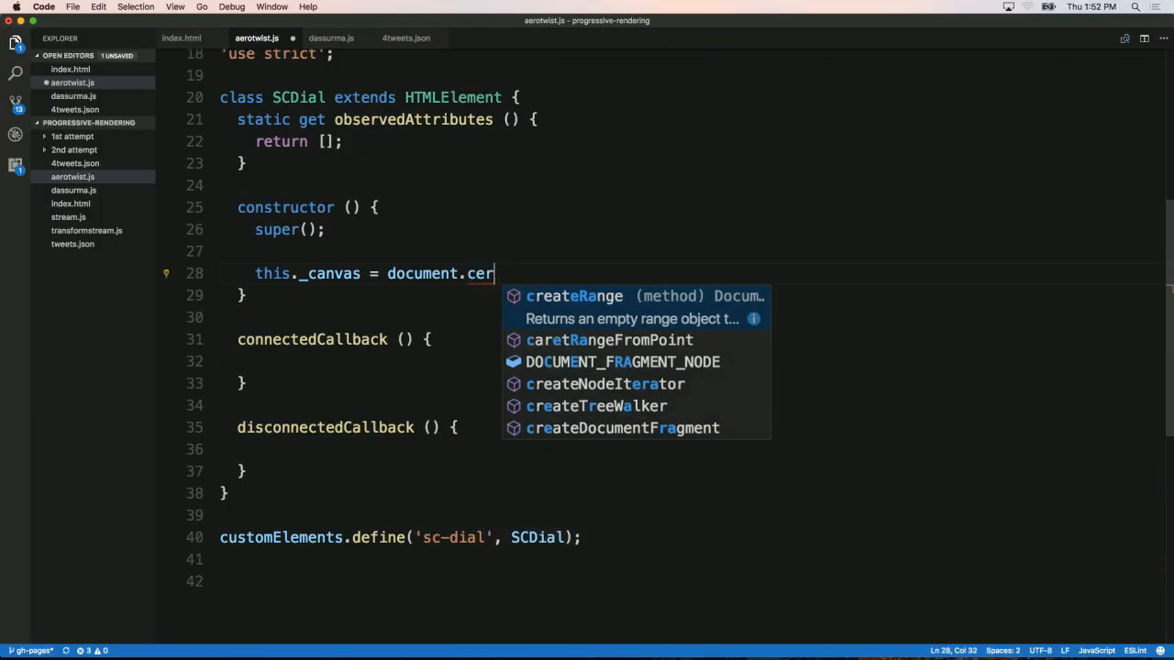
text(createElement()
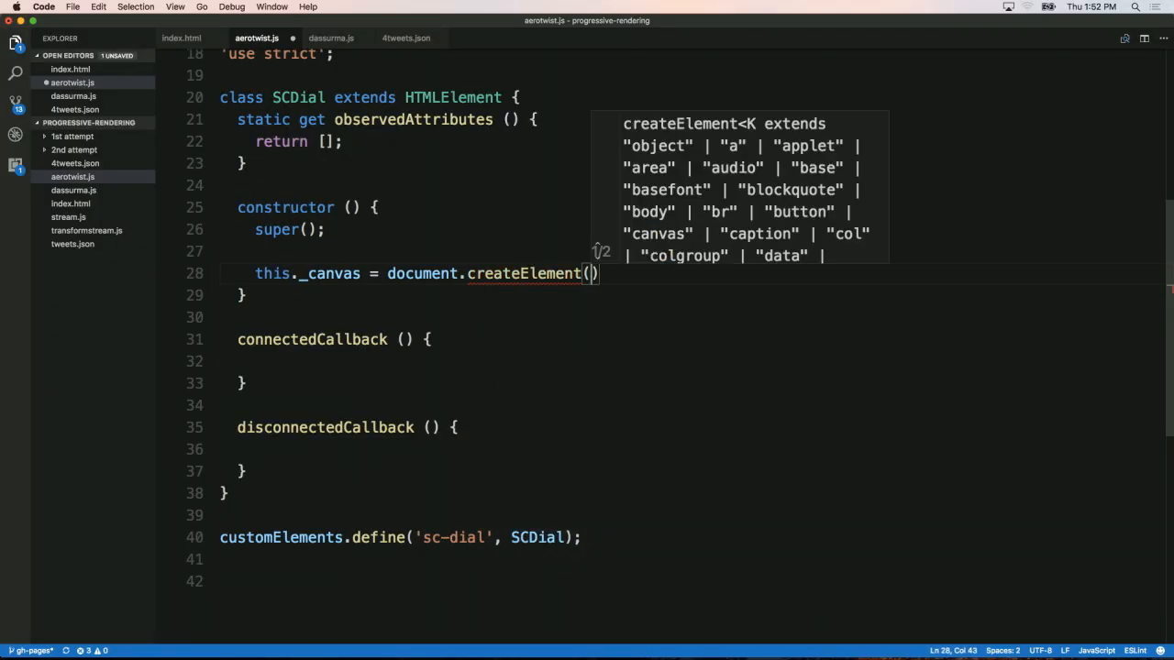
text('canvas')
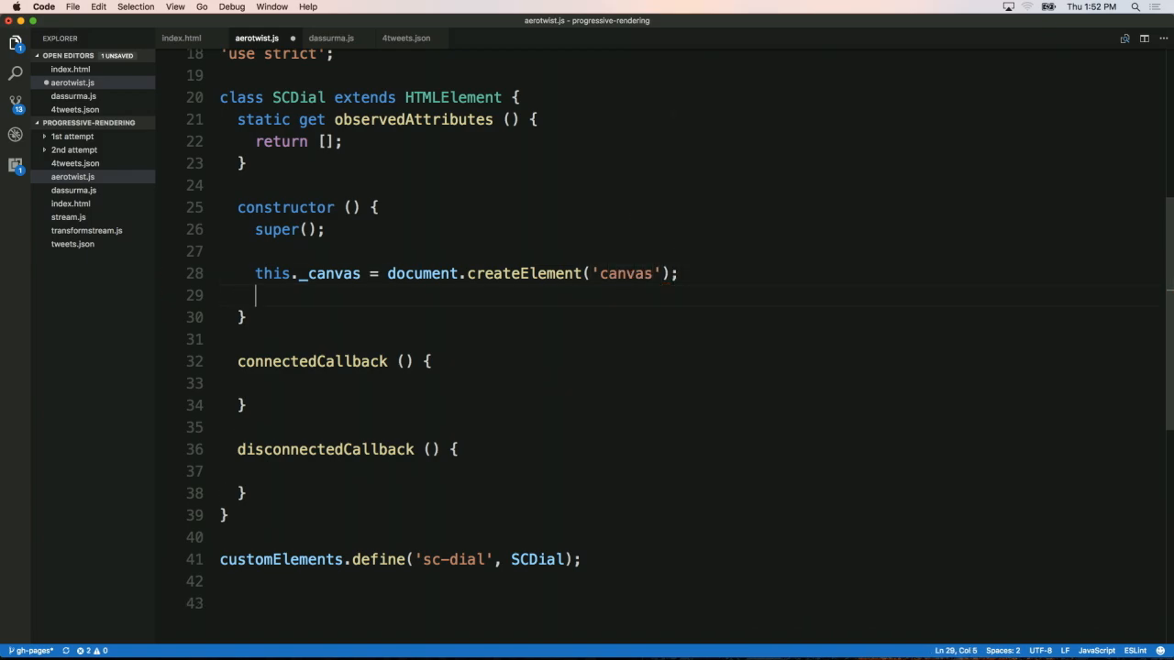
text(this)
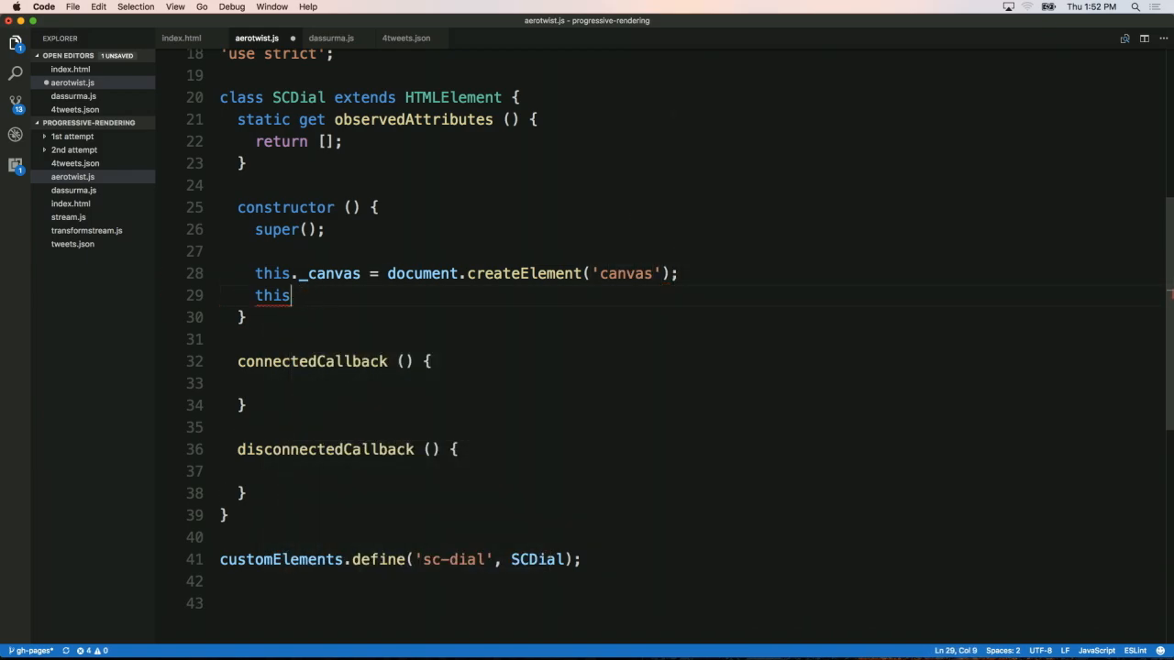
text(._ctx)
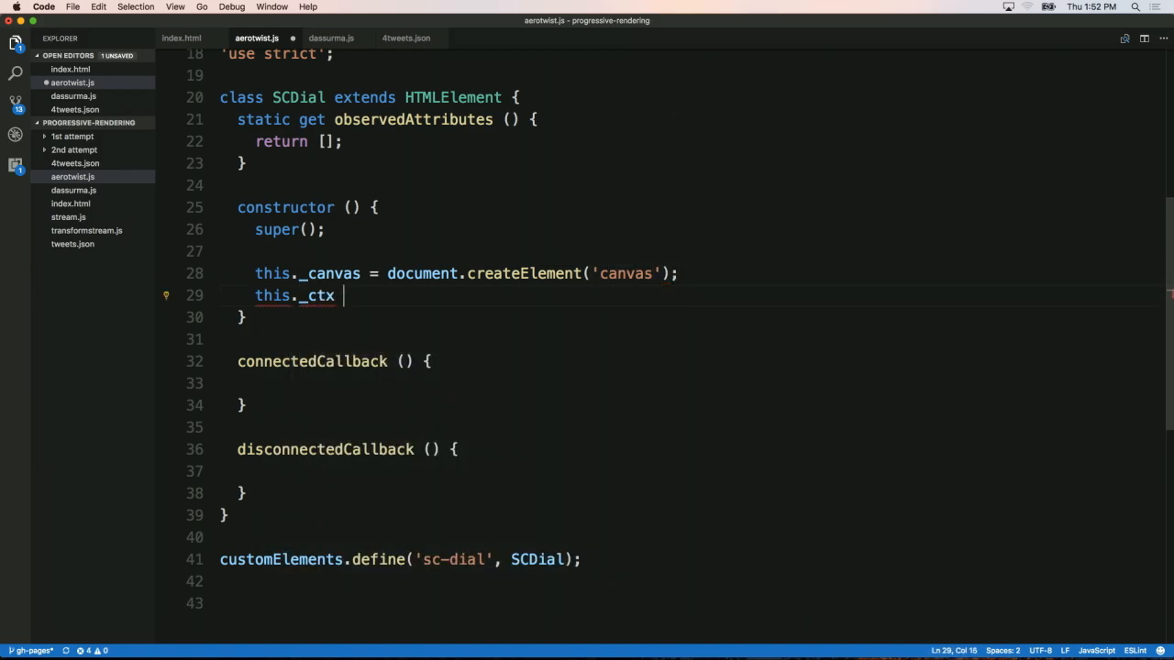
text(= this._c)
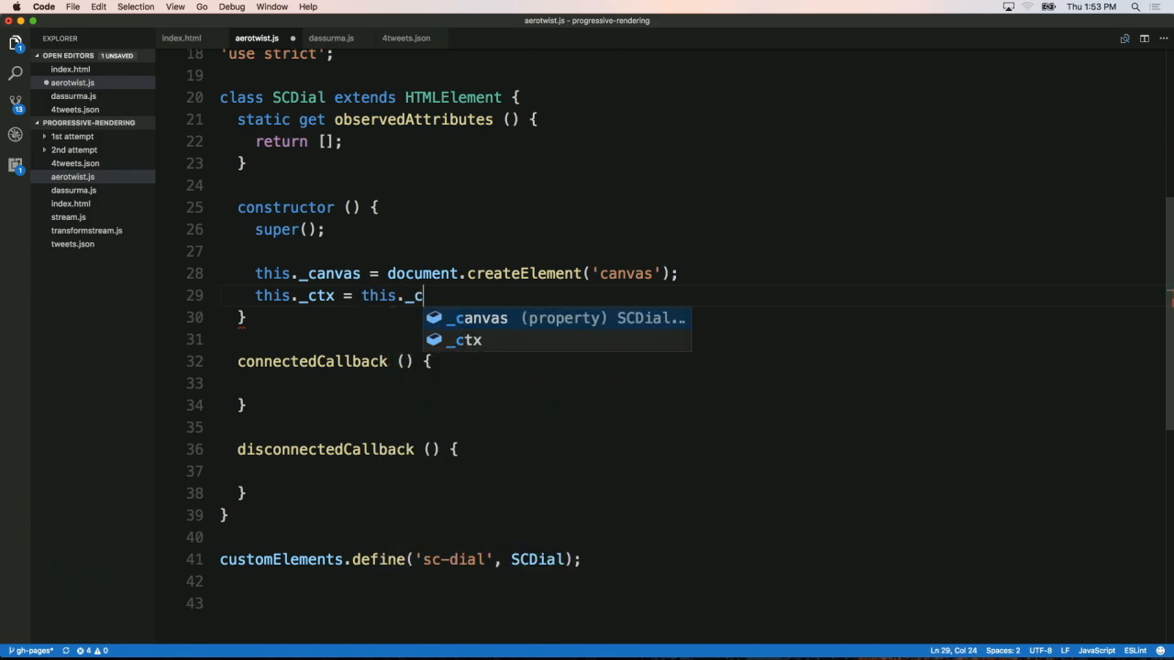
text(anvas.getContext)
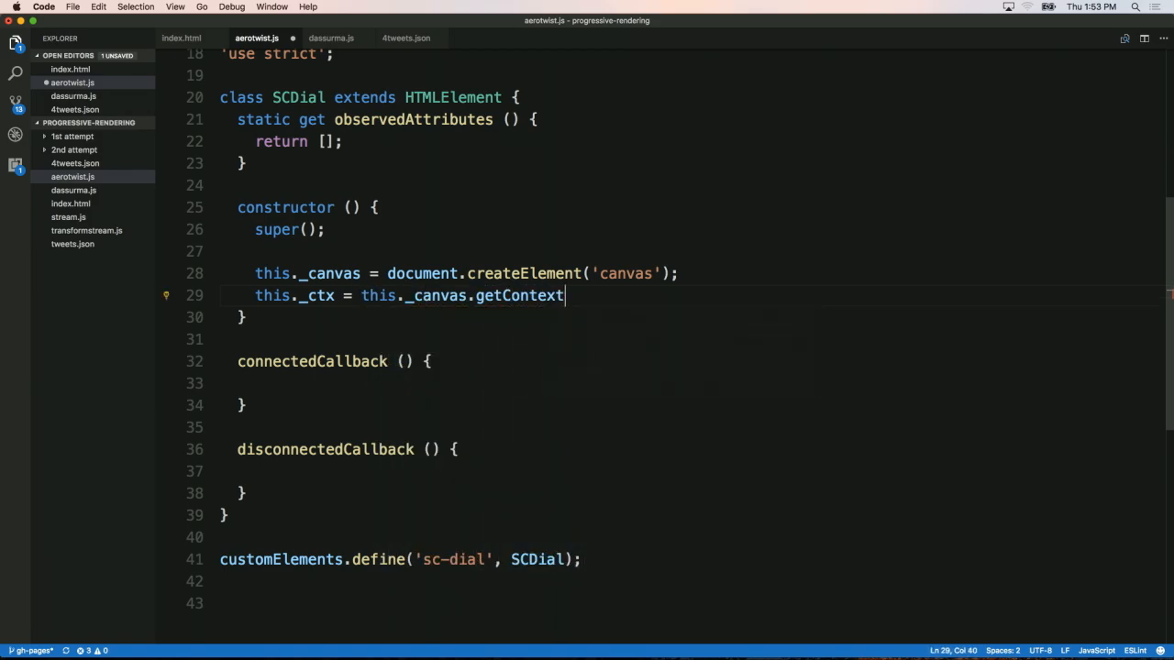
text(('2d');)
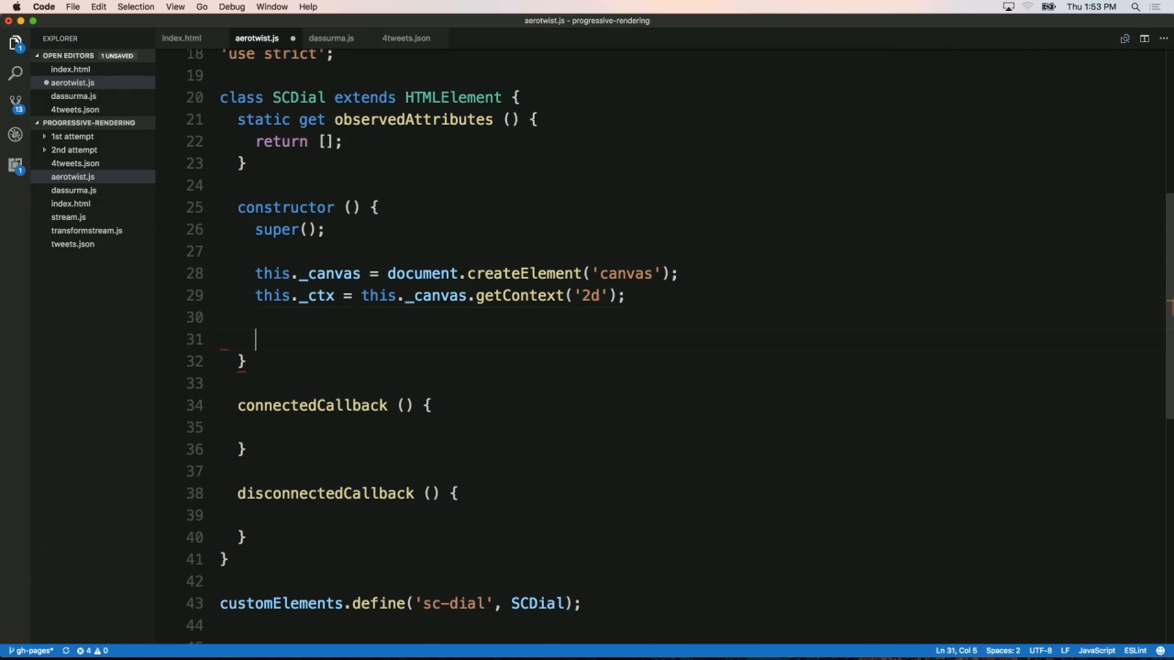
Set the canvas width and height to SCDial.SIZE, append it with this.appendChild, and start a this._canvas.style line.
text(this._canvas.)
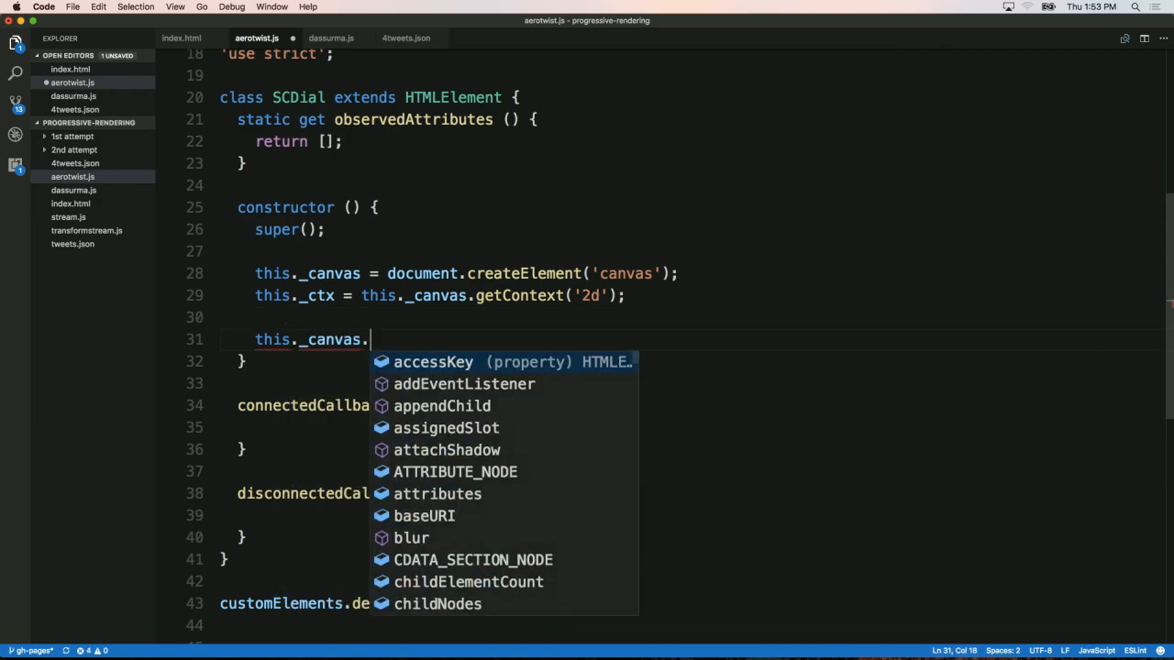
text(width =)
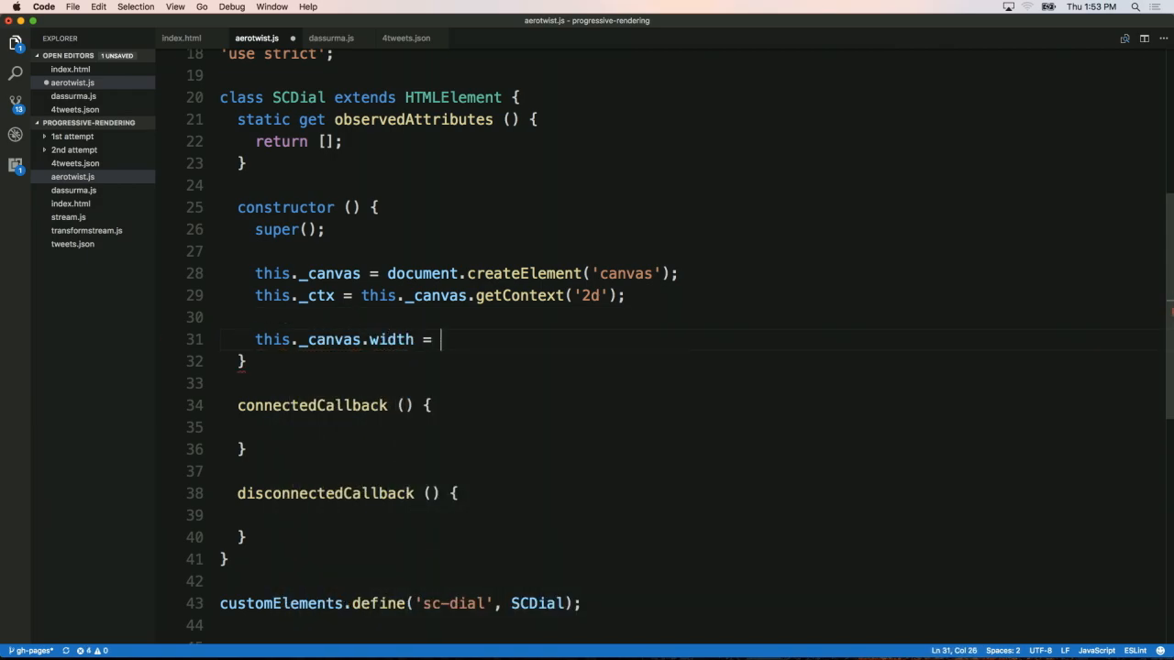
text(SCDial.SIZE;)
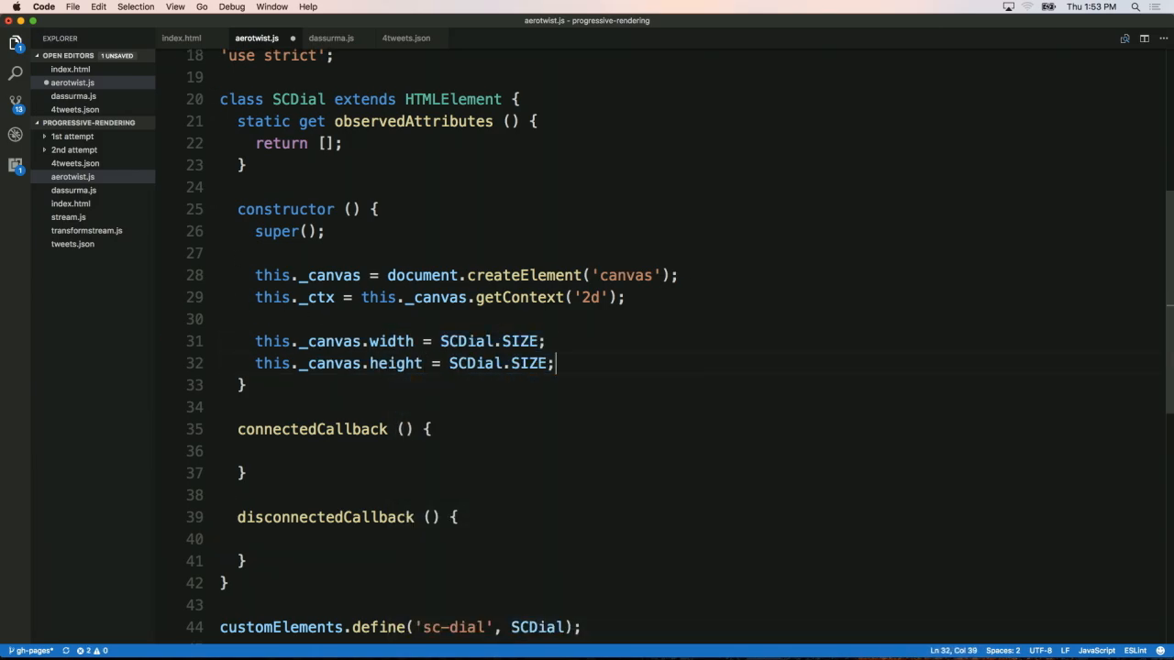
text(set)
text(this.appendChild)
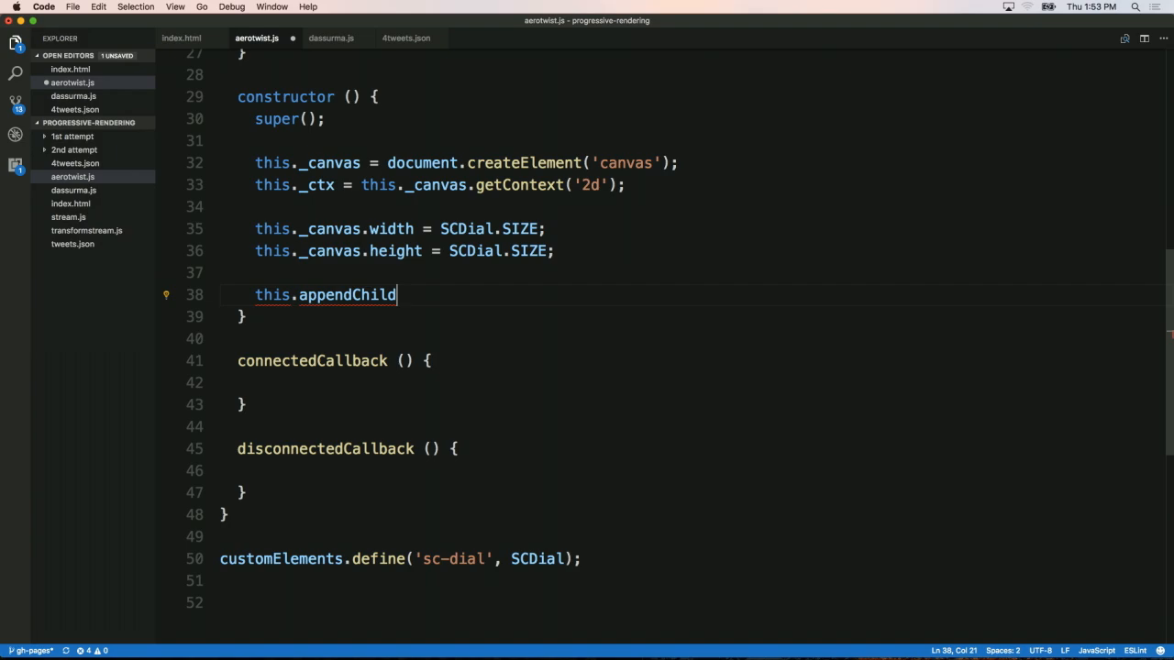
text((this_)
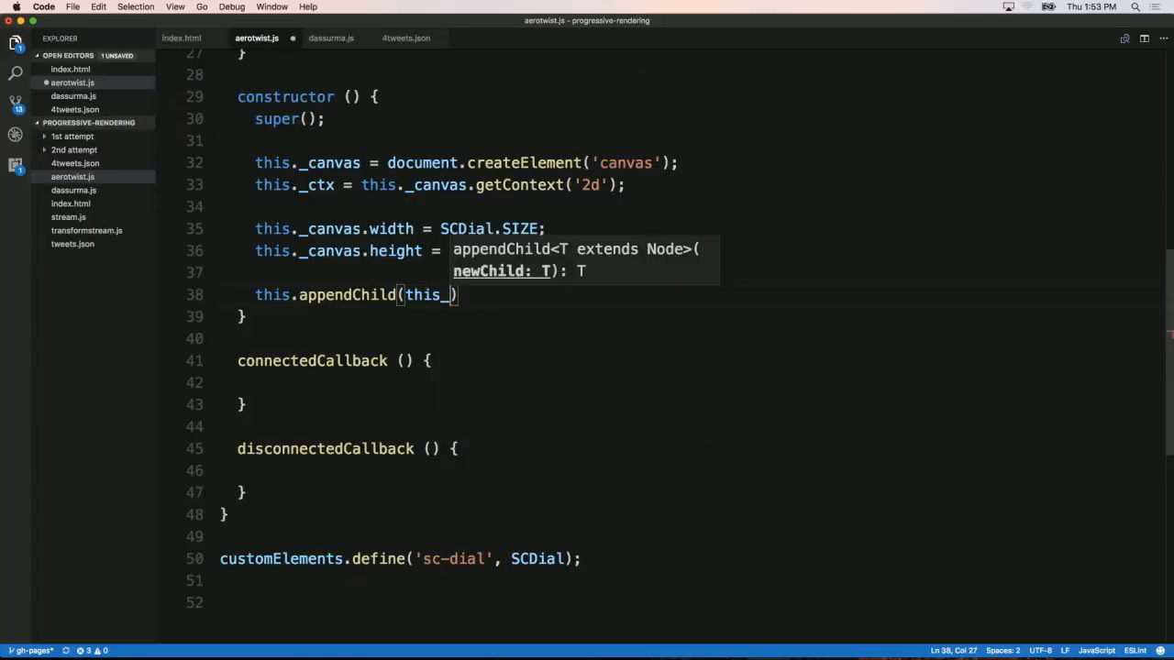
text(_canvas);)
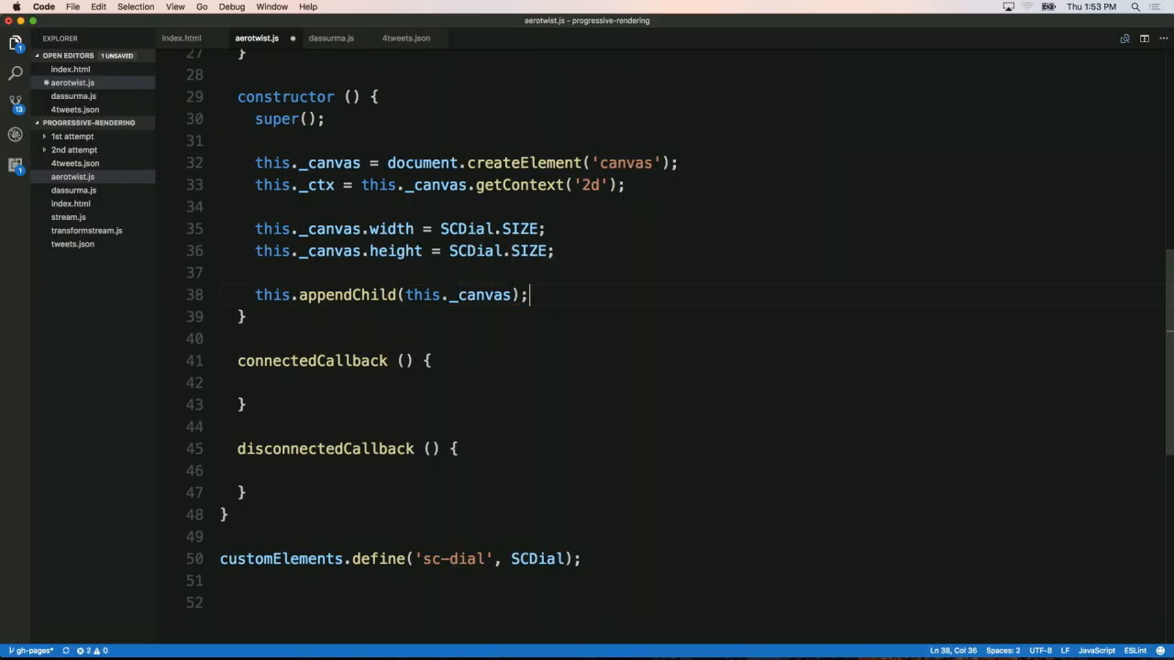
text(this._c)
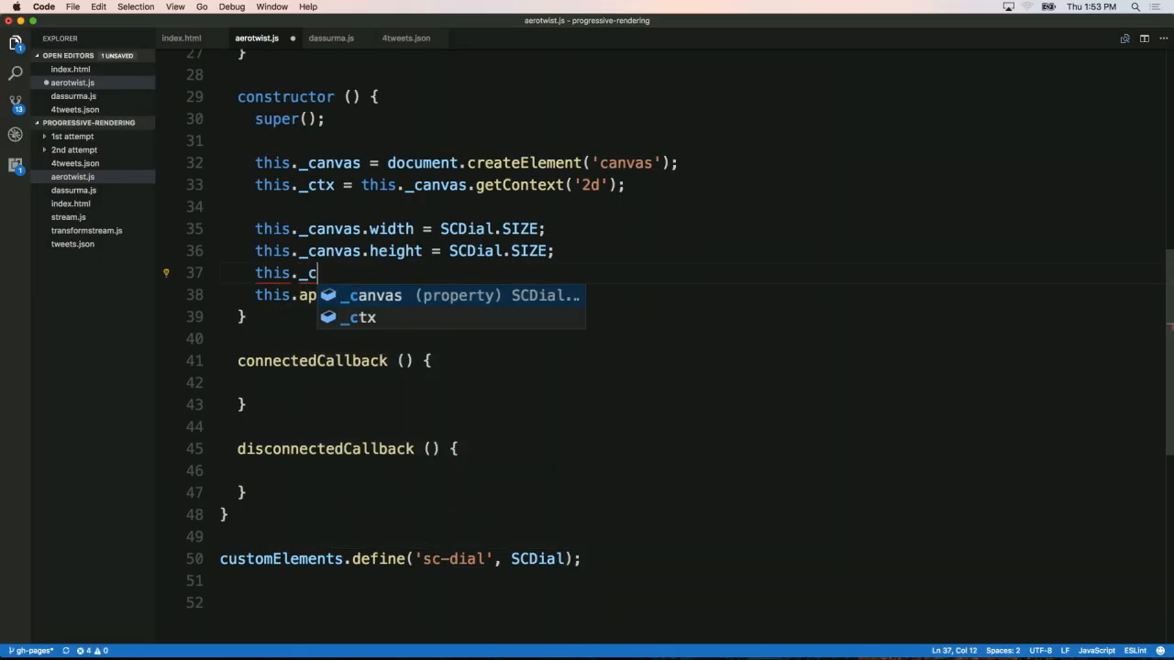
text(anvas.style.)
click(404, 470)
text(// LOL)
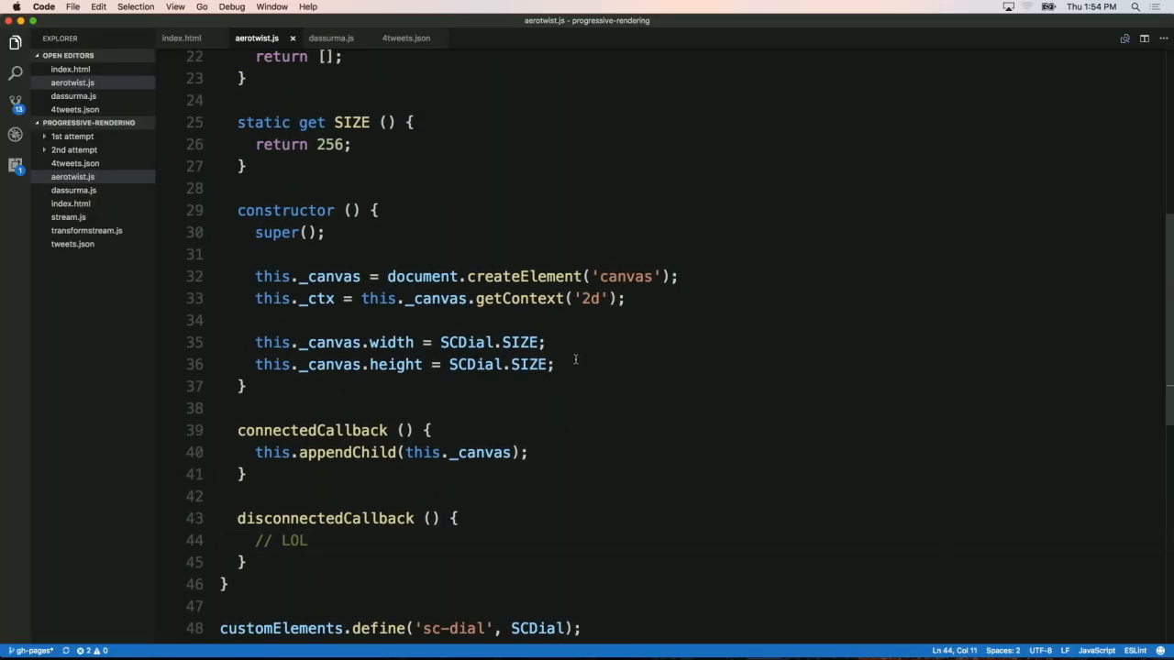
Add static get SIZE() returning 256 and move appendChild(this._canvas) into connectedCallback.
scroll(down, 3)
text(this._per)
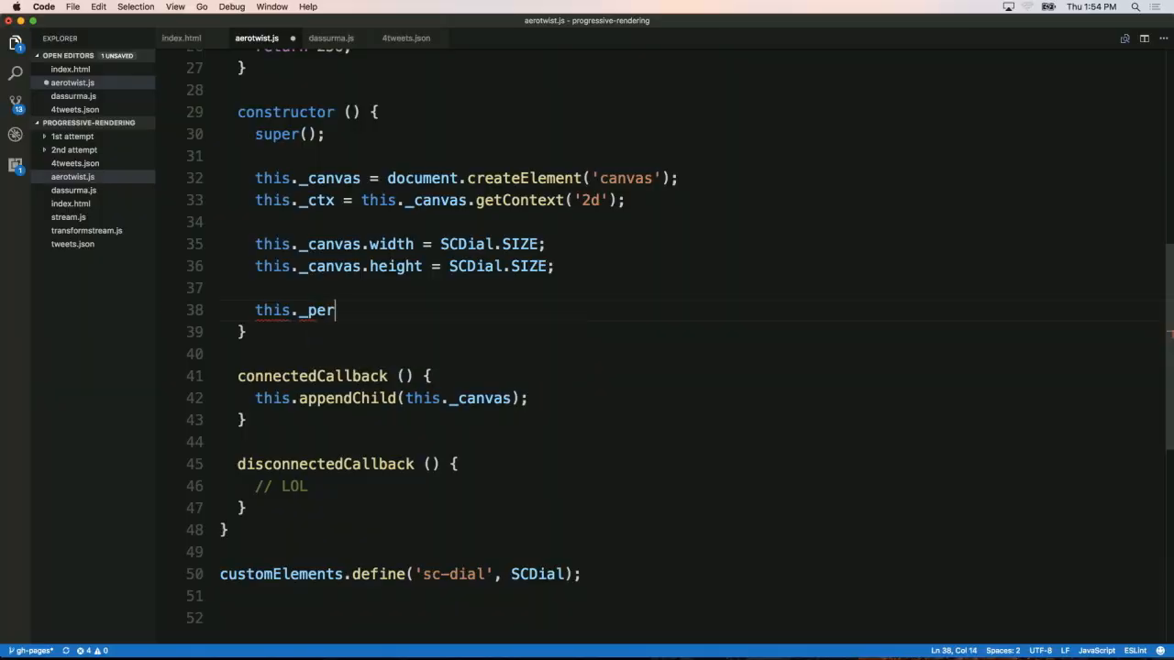
Initialise this._percentage = 0 and add set percentage(_percentage) storing the value.
text(centage = 0;)
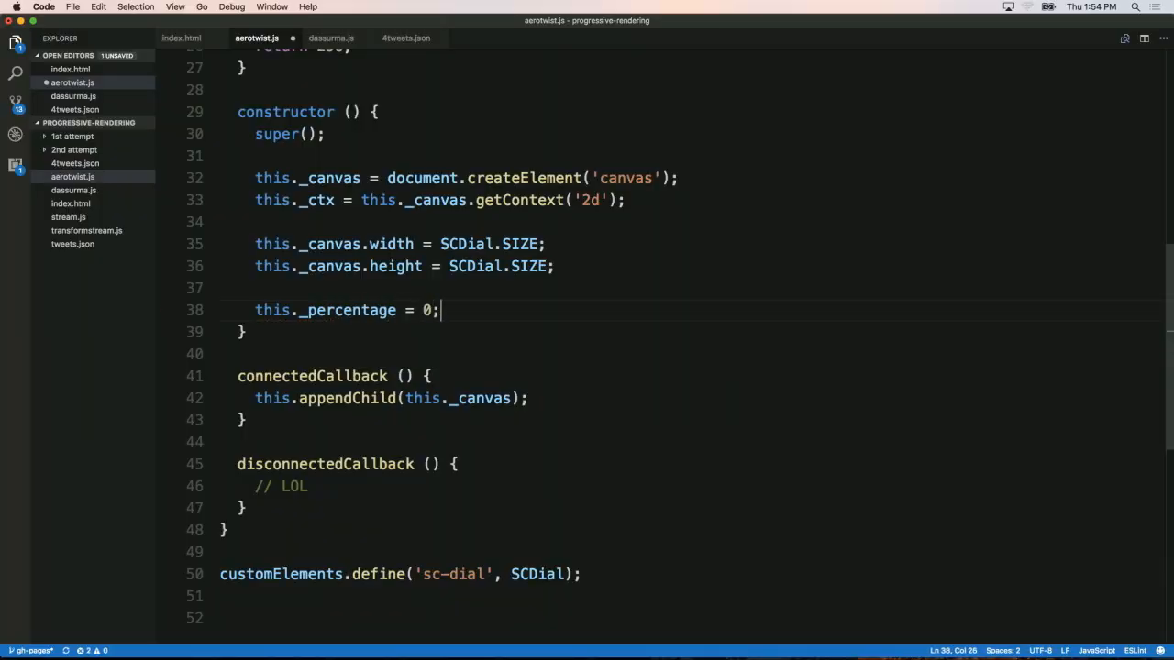
text(set)
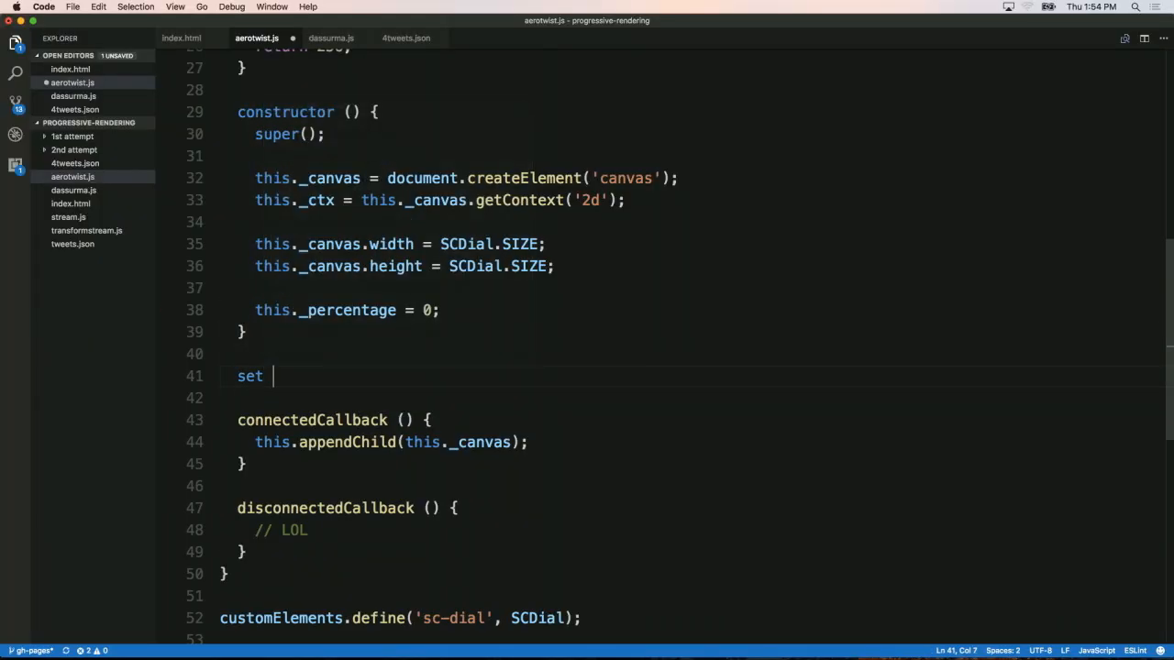
text(percent)
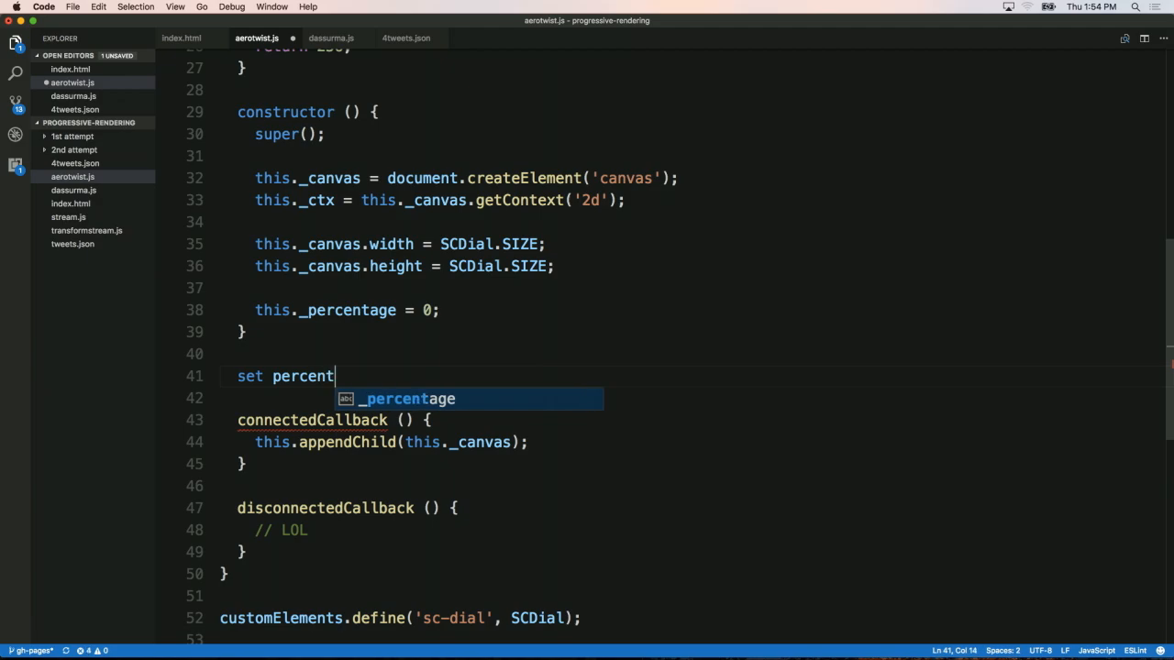
text(age(_p)
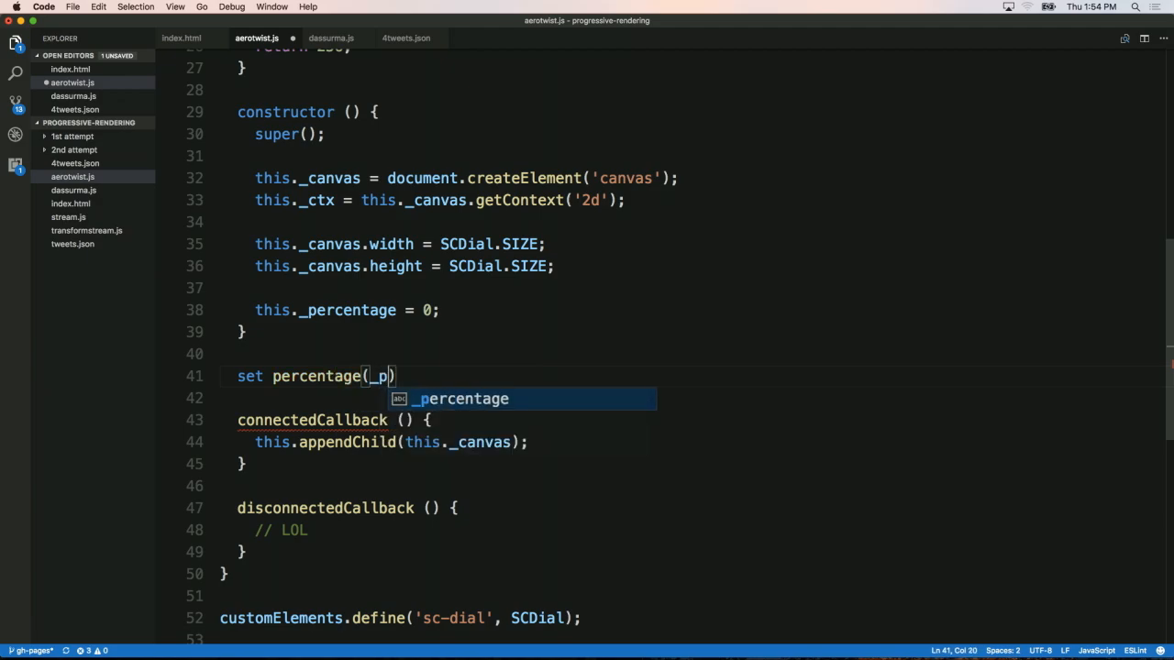
key(Enter)
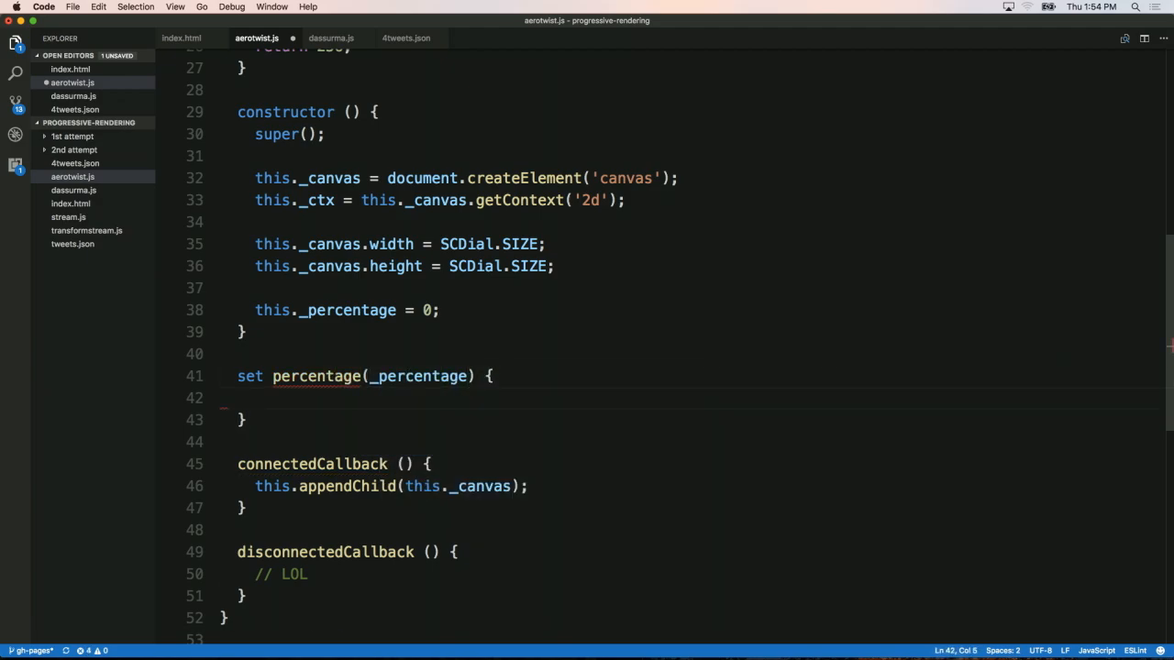
text(this._percentage =)
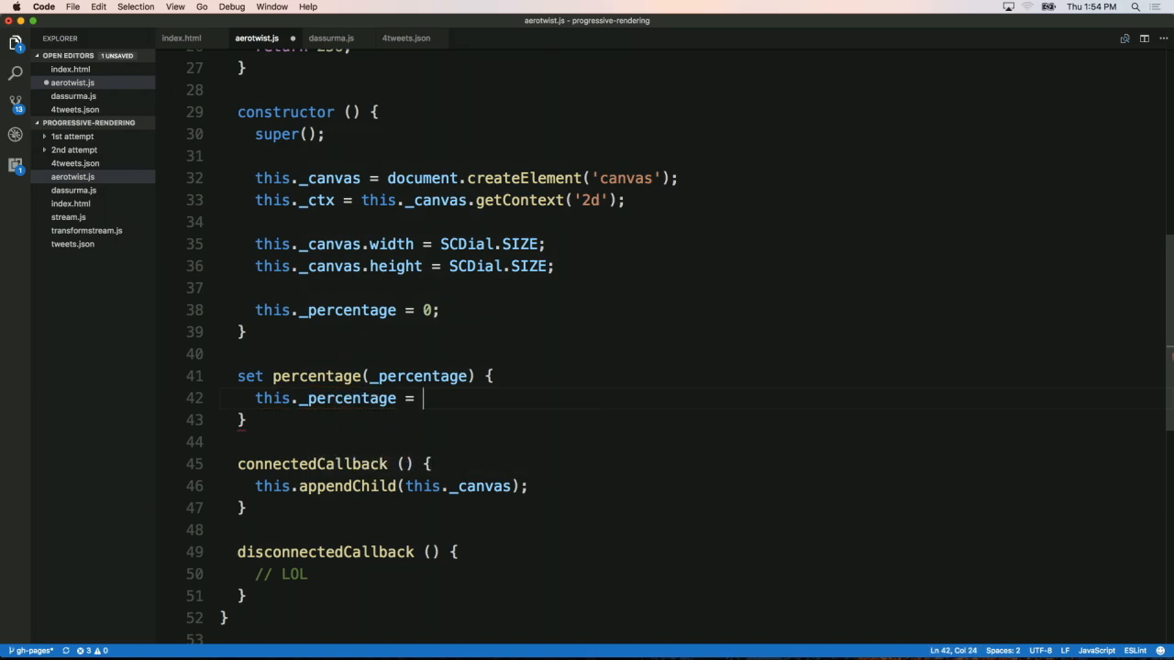
text(_percentage;)
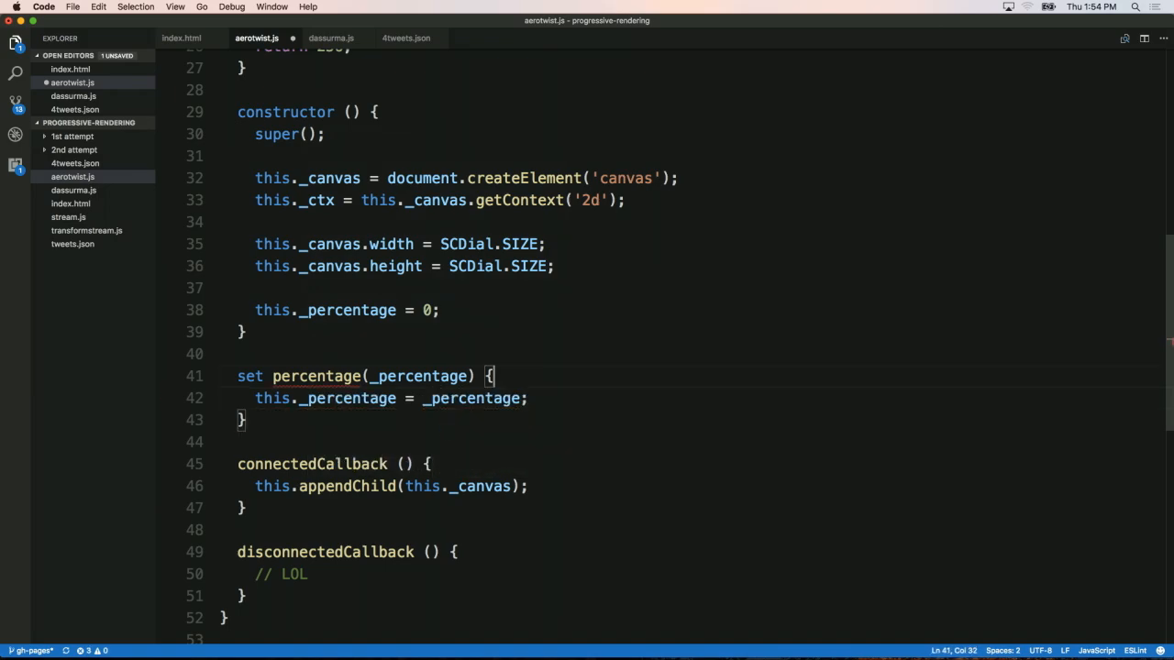
Guard the setter with Number.isNaN(_percentage) throwing new Error('No.'), then begin get percentage.
text(if (Number)
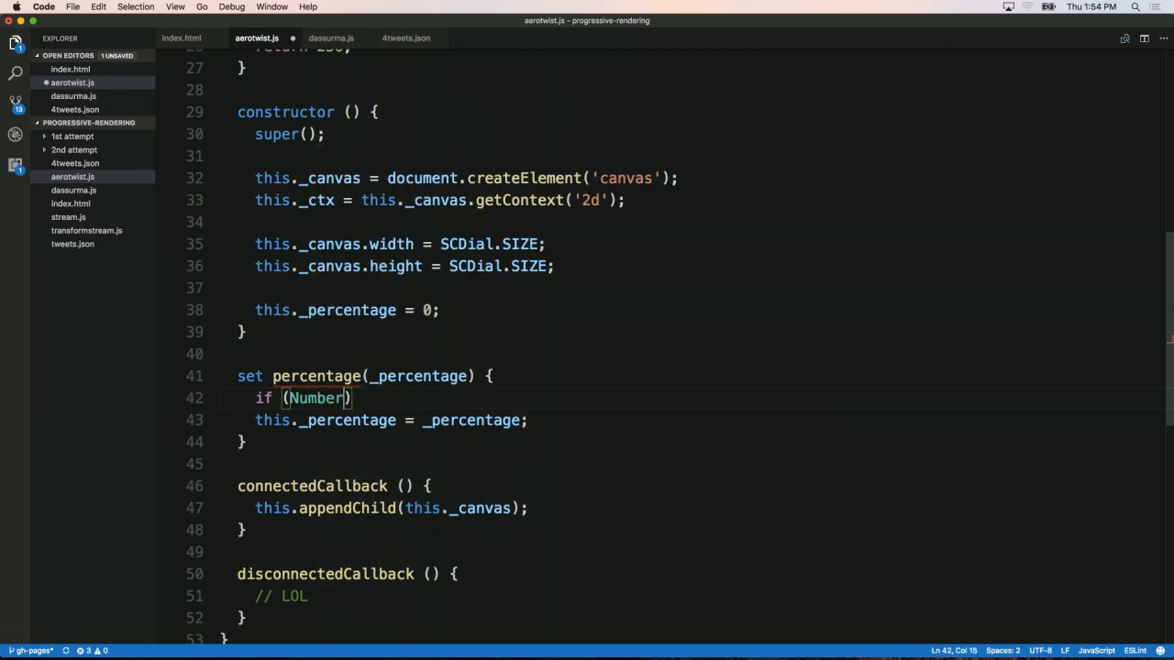
text(.isNaN)
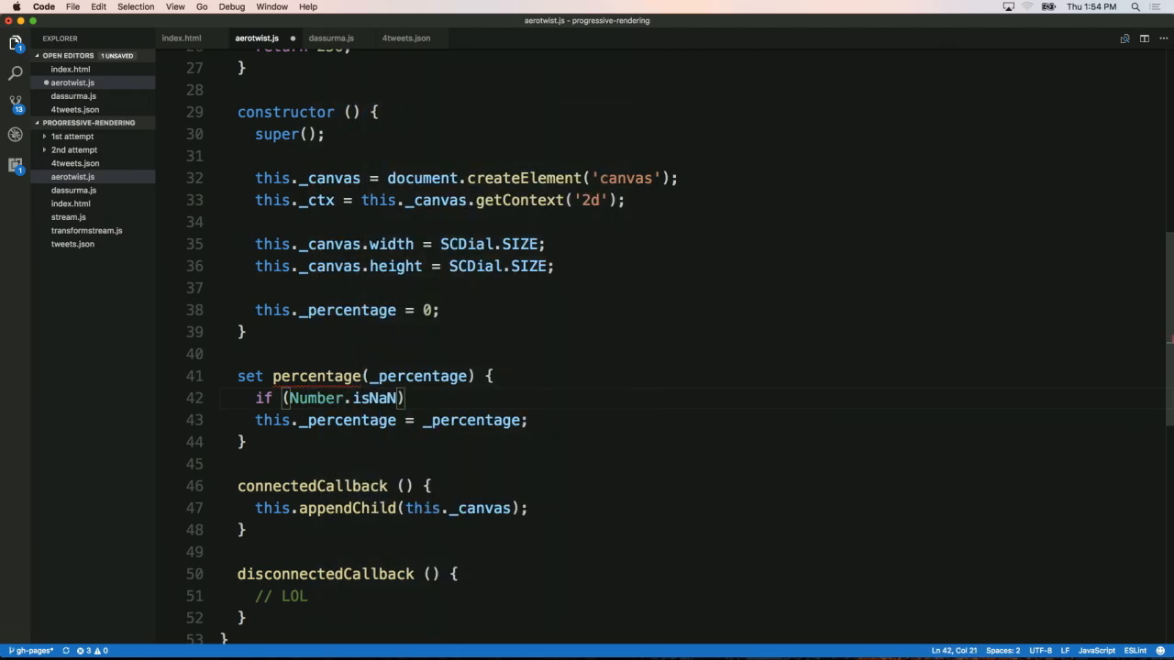
text((_percentage))
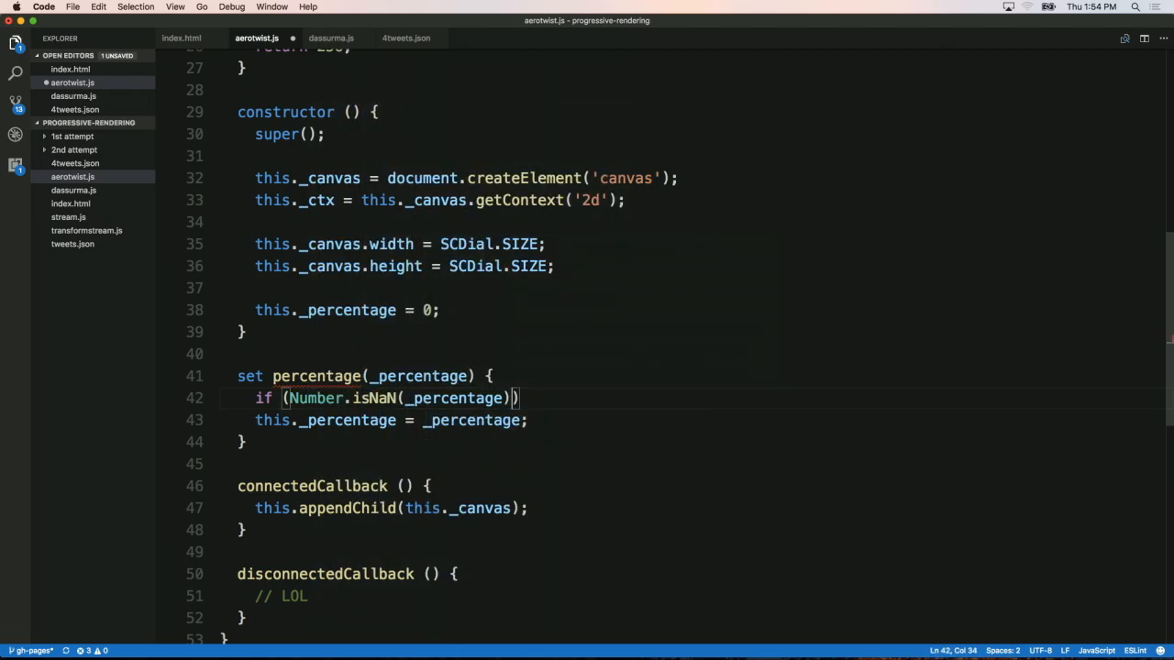
text({)
text(throw new)
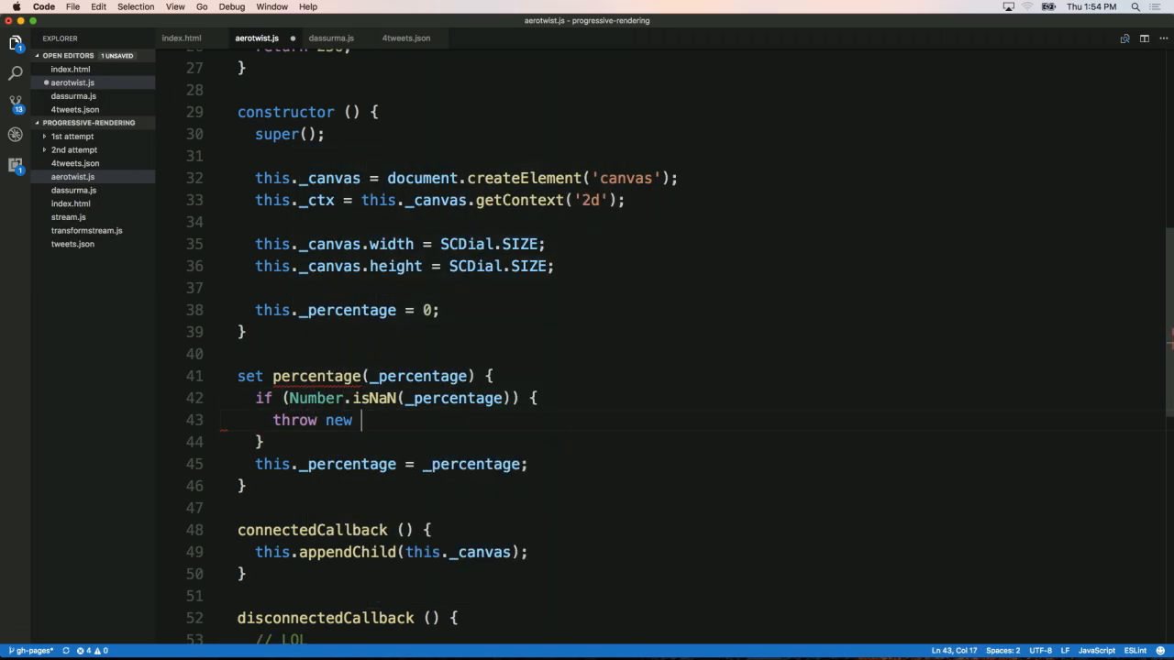
text(Error('No.');)
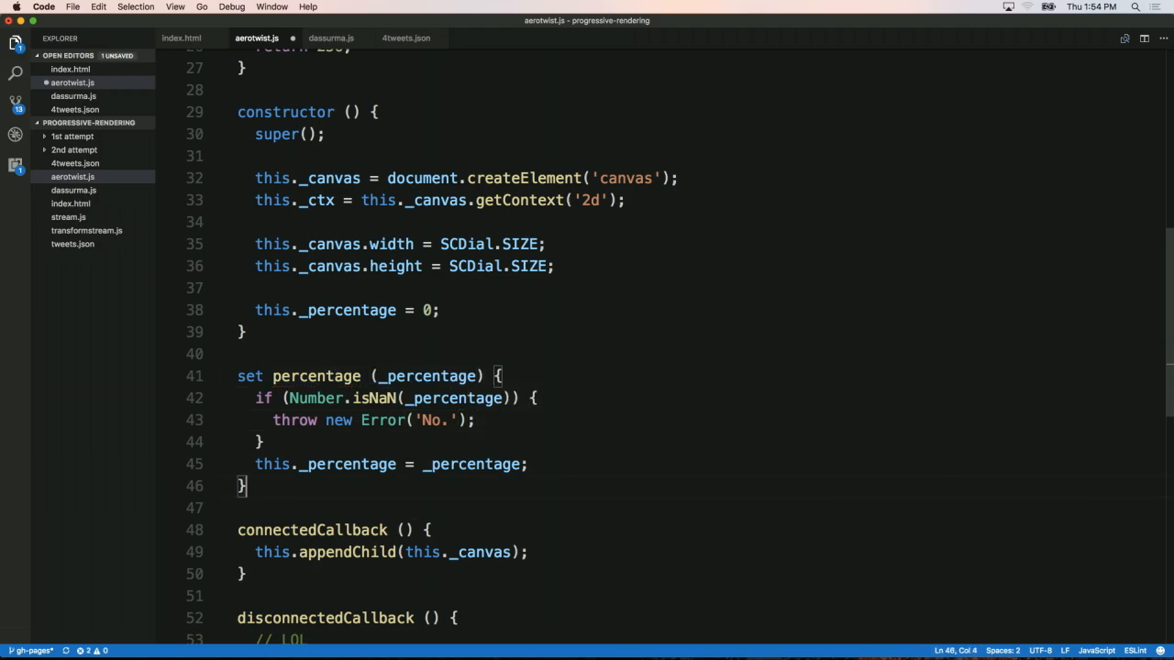
text(get percentage () {)
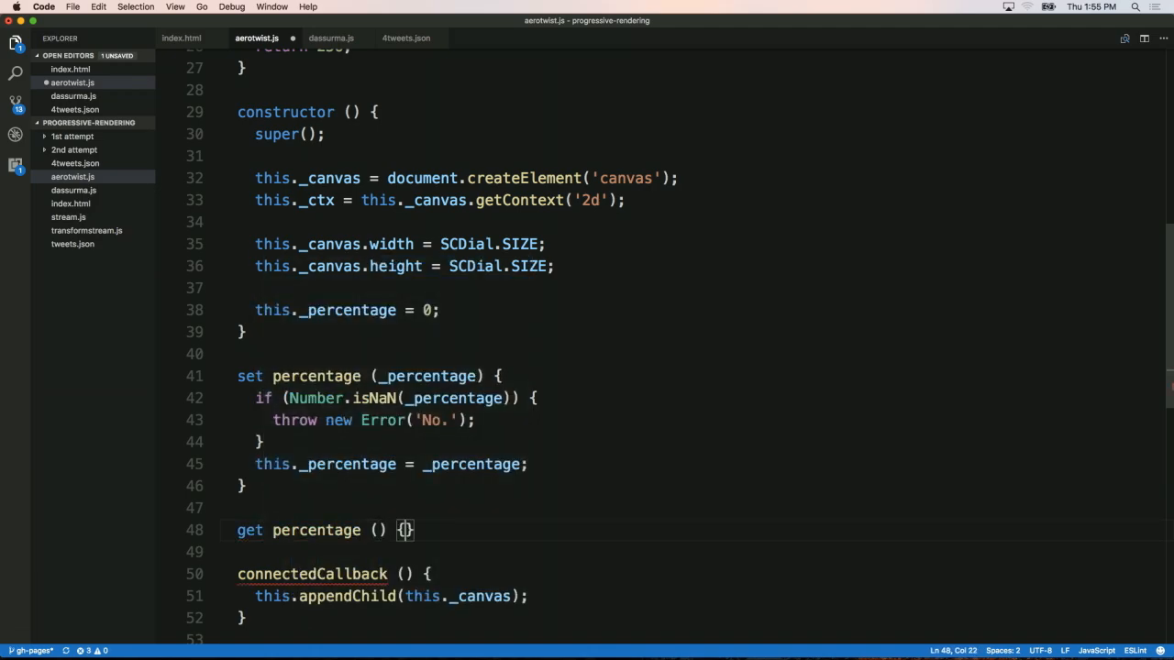
Return this._percentage from the getter and call this.draw() after the setter's assignment.
text(r)
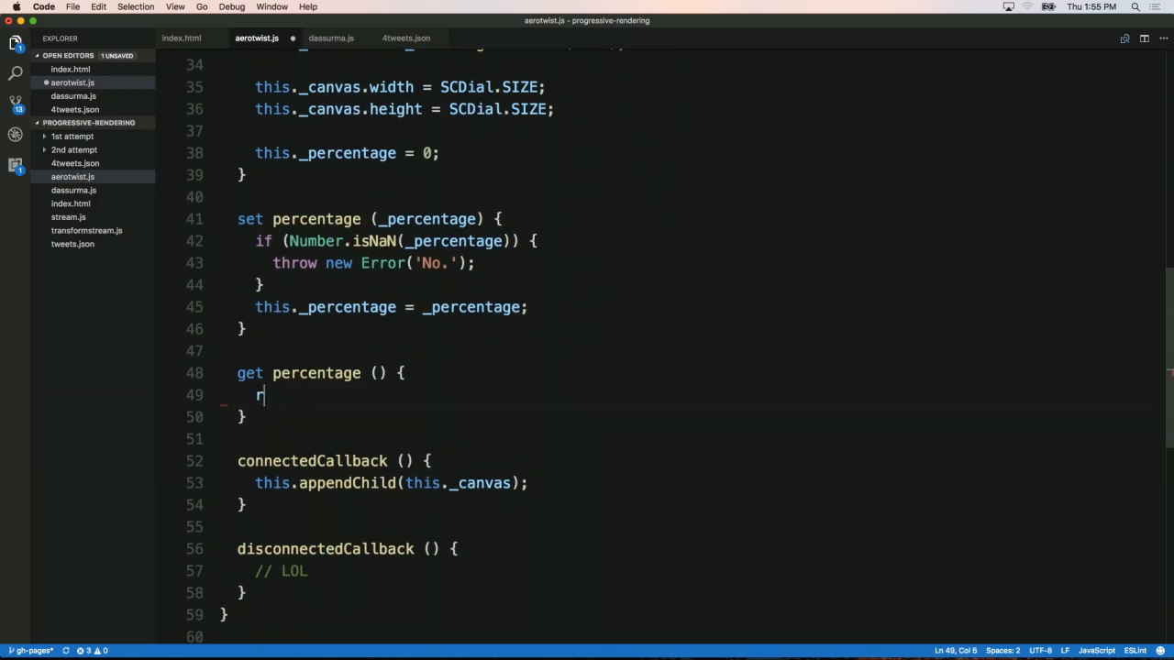
text(eturn this._percentage;)
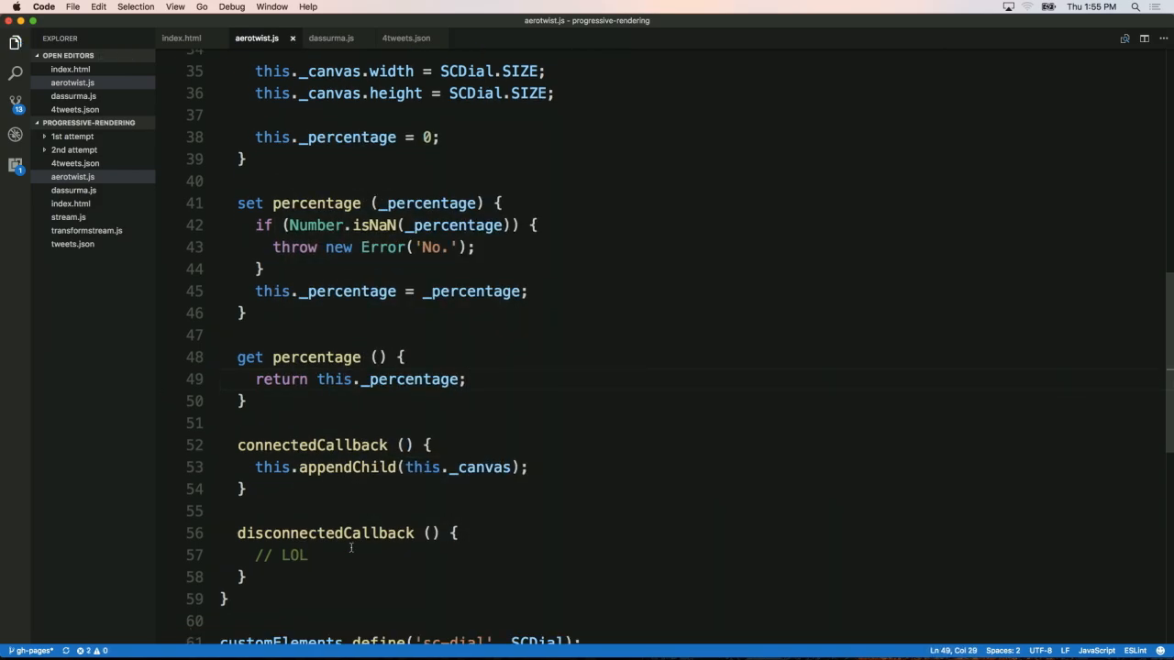
scroll(down, 3)
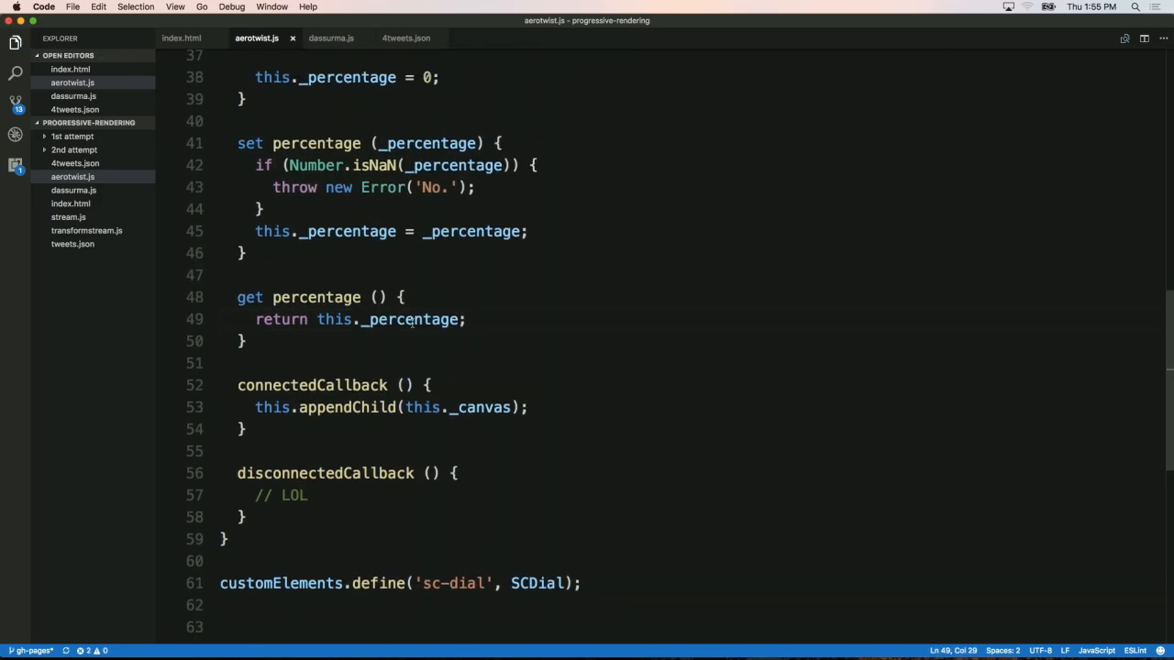
text(this.)
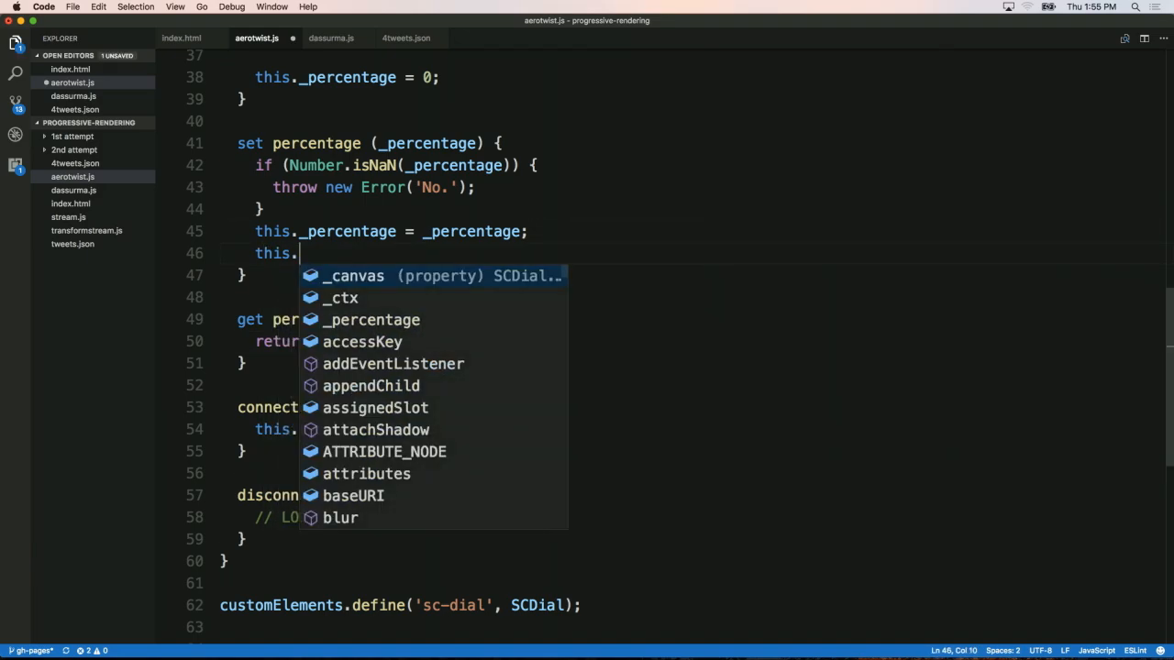
text(draw();)
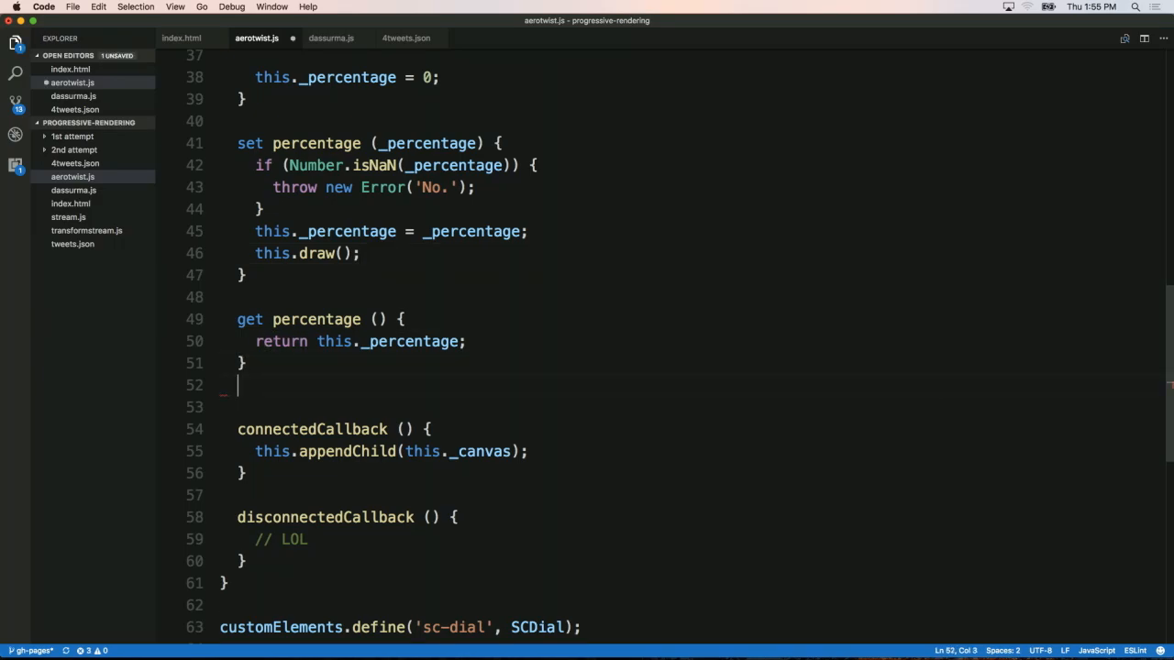
Add draw () { this._ctx.beginPath(); } and start a second this._ctx call from IntelliSense.
text(draw () {)
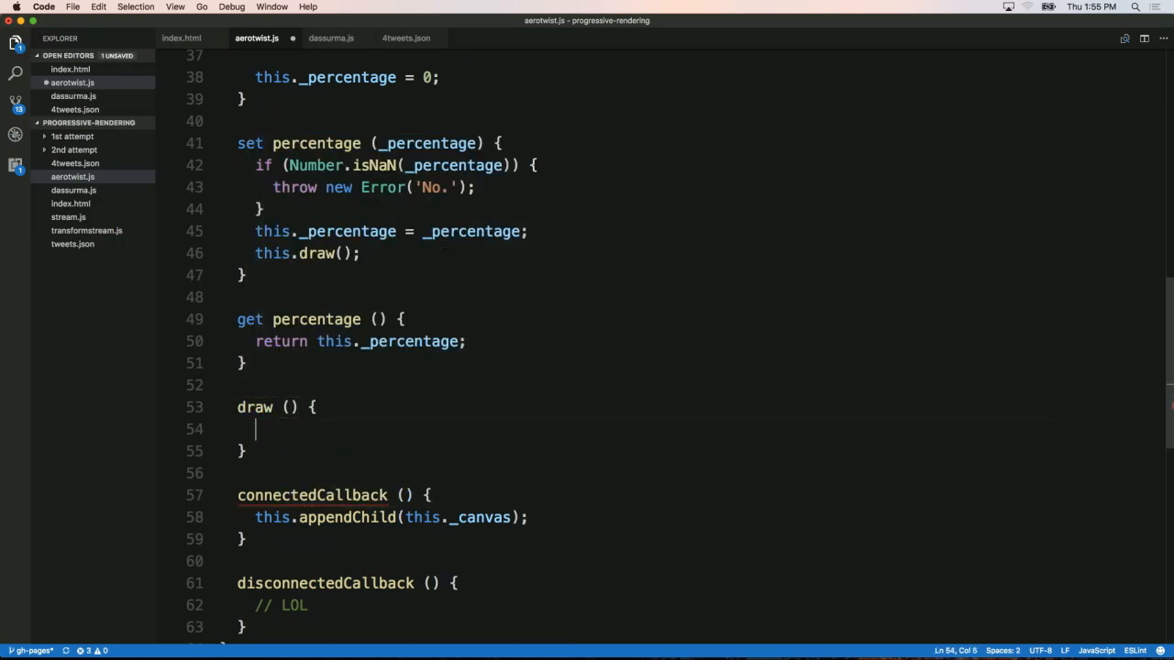
text(this._ctx)
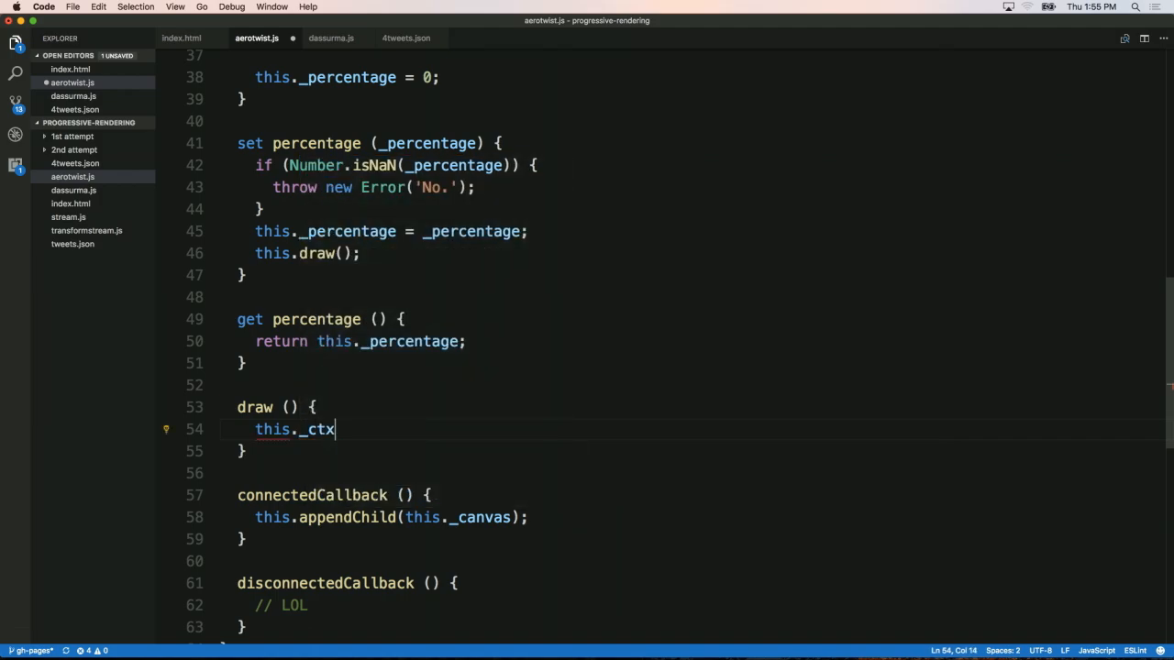
text(.beginPath)
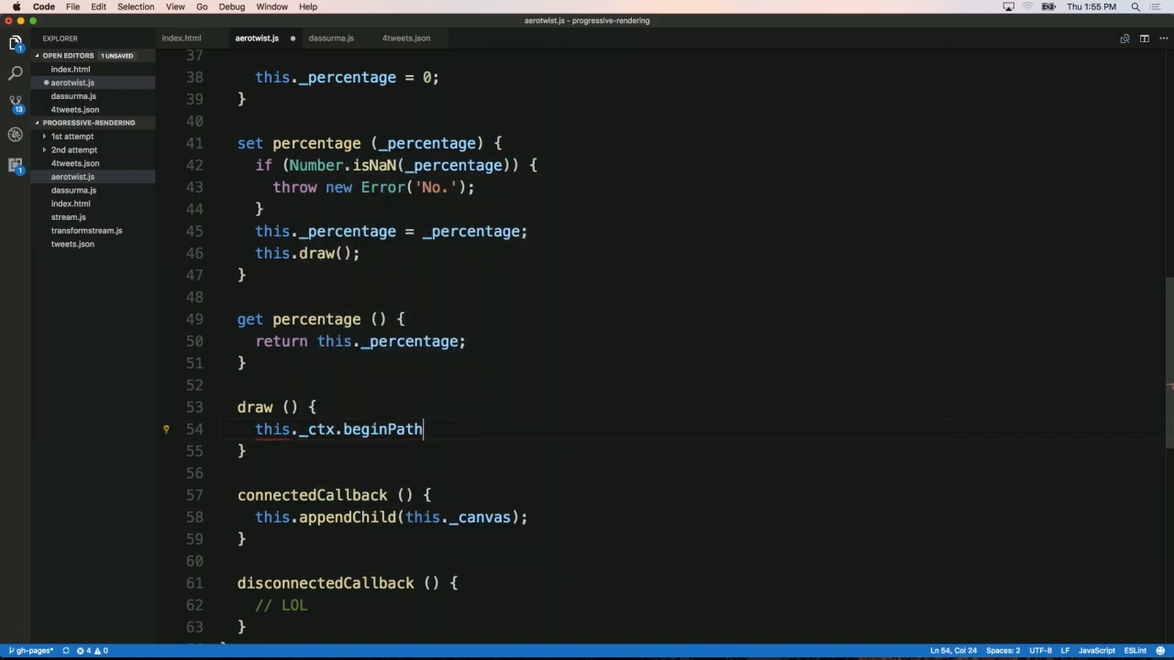
text(this._ctx.)
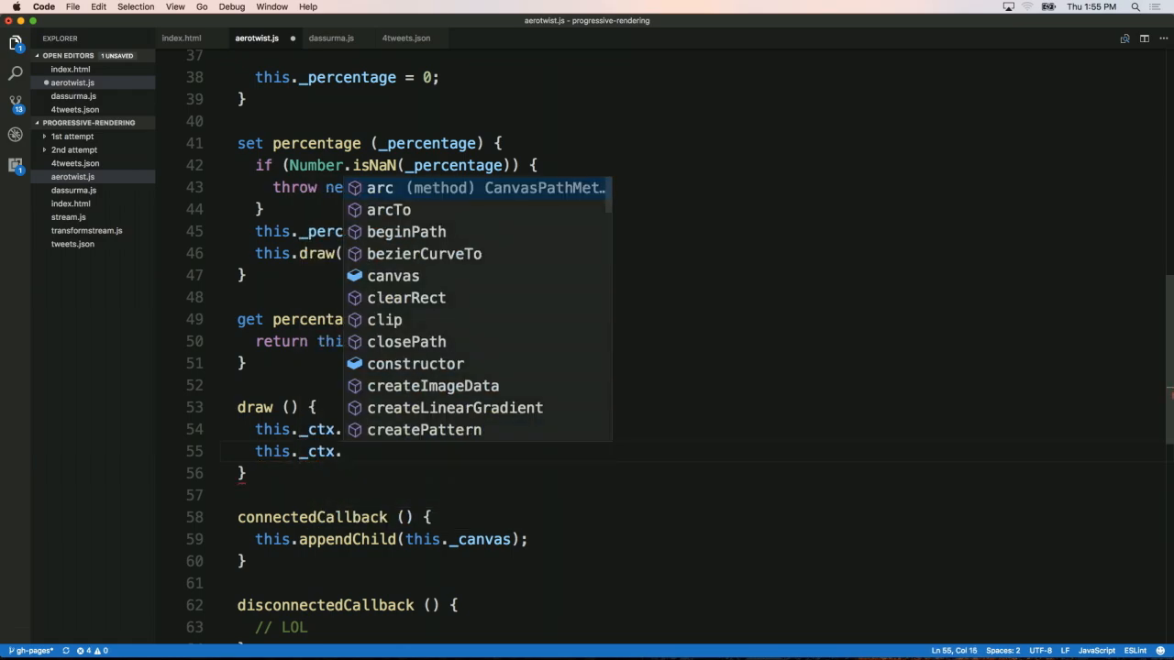
text(cl)
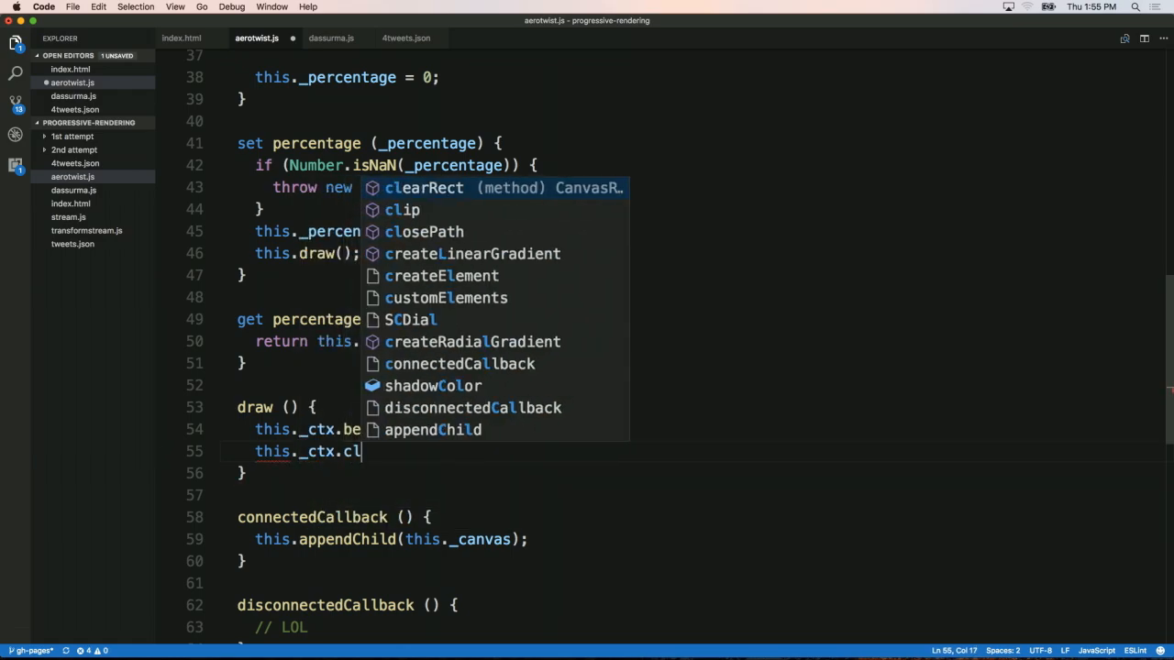